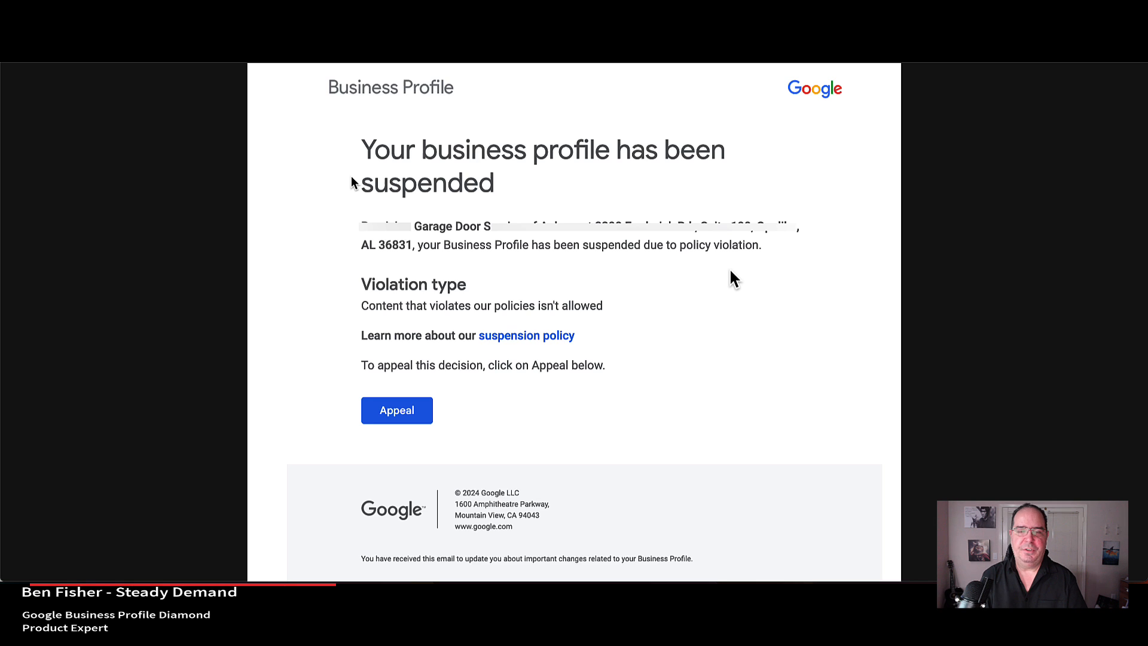
pyautogui.moveTo(702, 262)
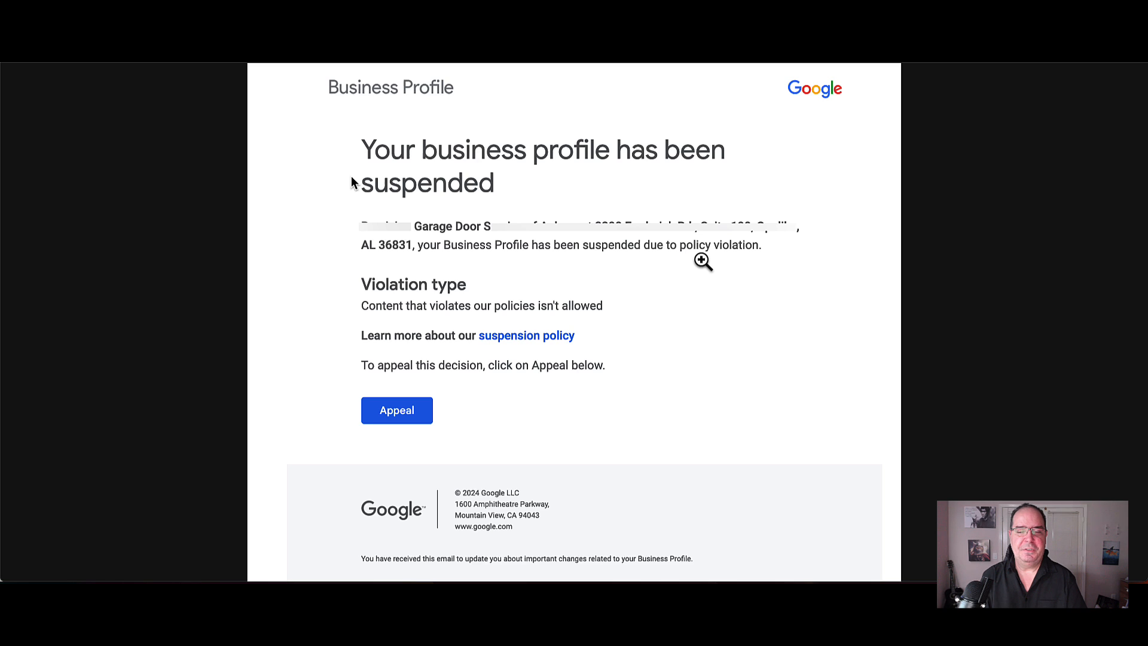
pyautogui.moveTo(694, 315)
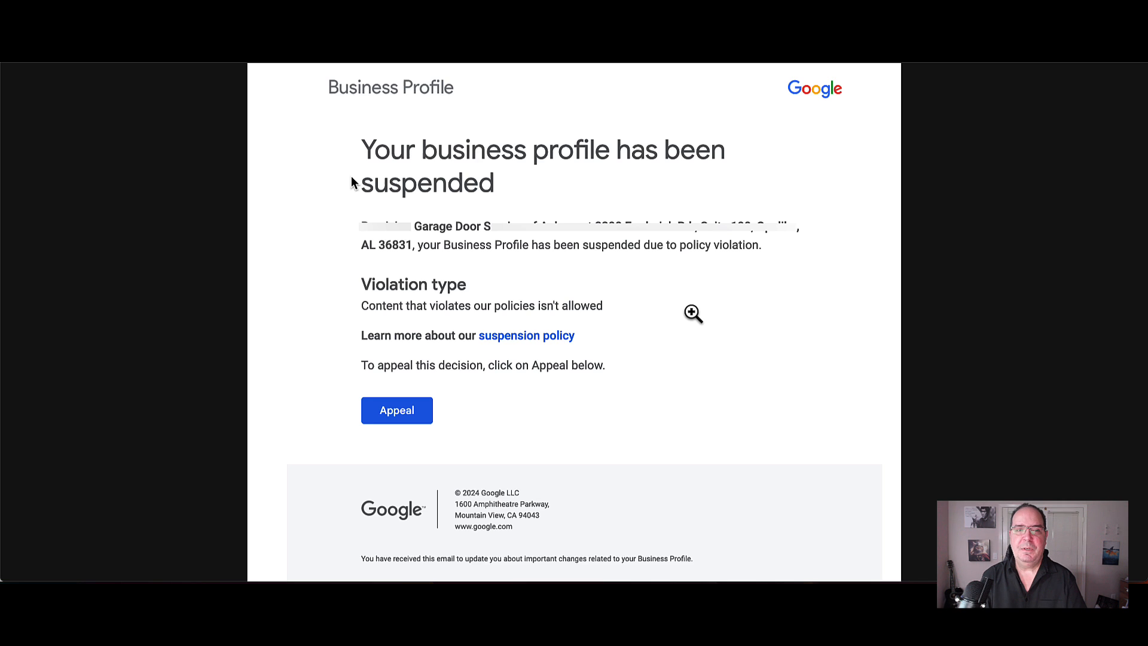
pyautogui.moveTo(738, 292)
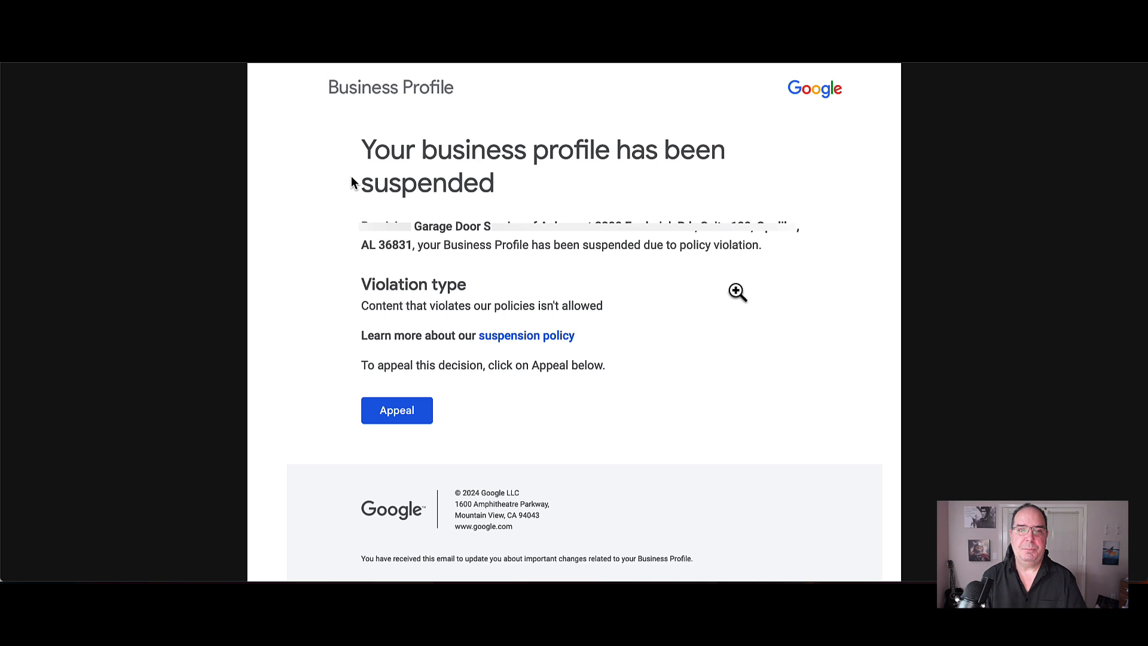
# - Start the suspension appeal from the email and confirm the signed-in account in Manage appeals
pyautogui.click(527, 335)
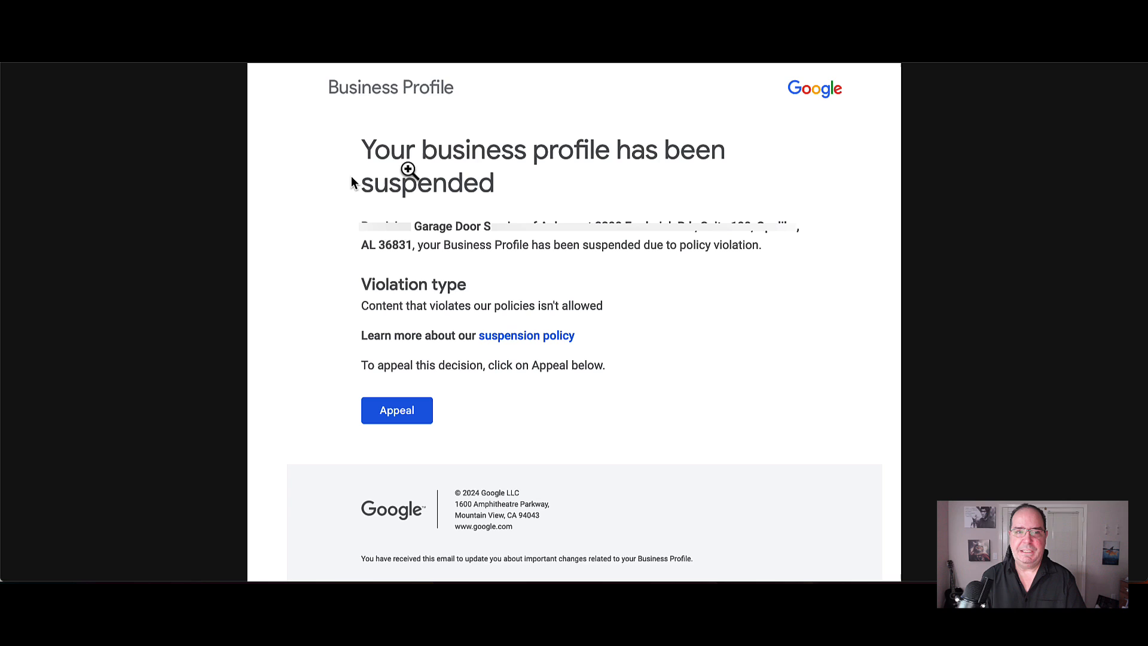
pyautogui.moveTo(494, 368)
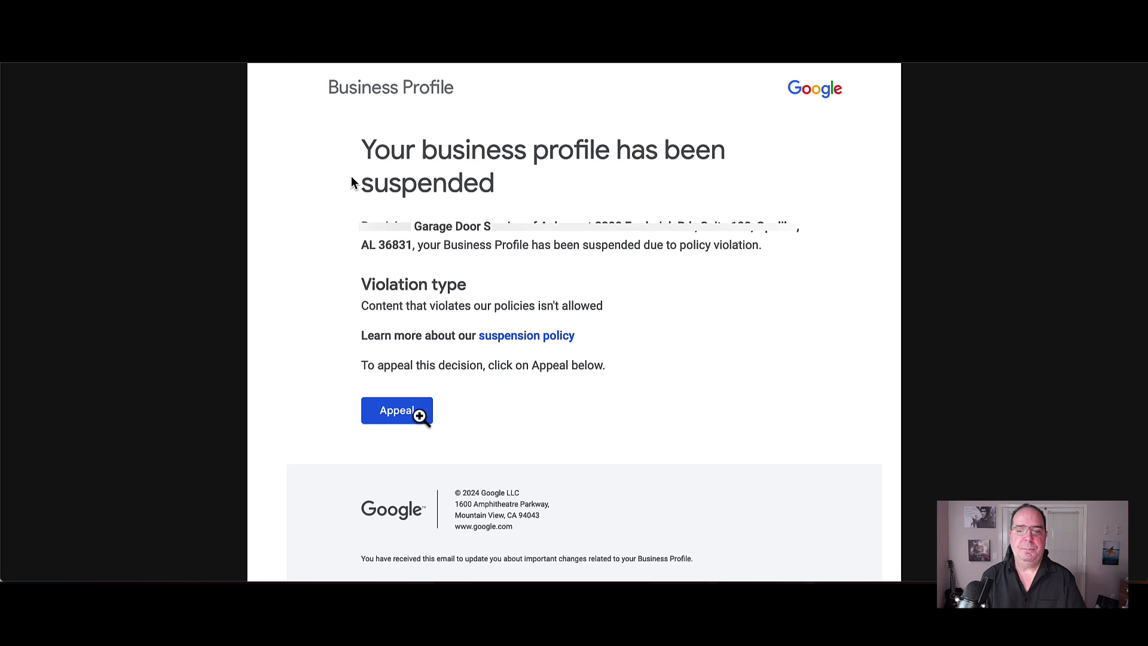
pyautogui.click(397, 410)
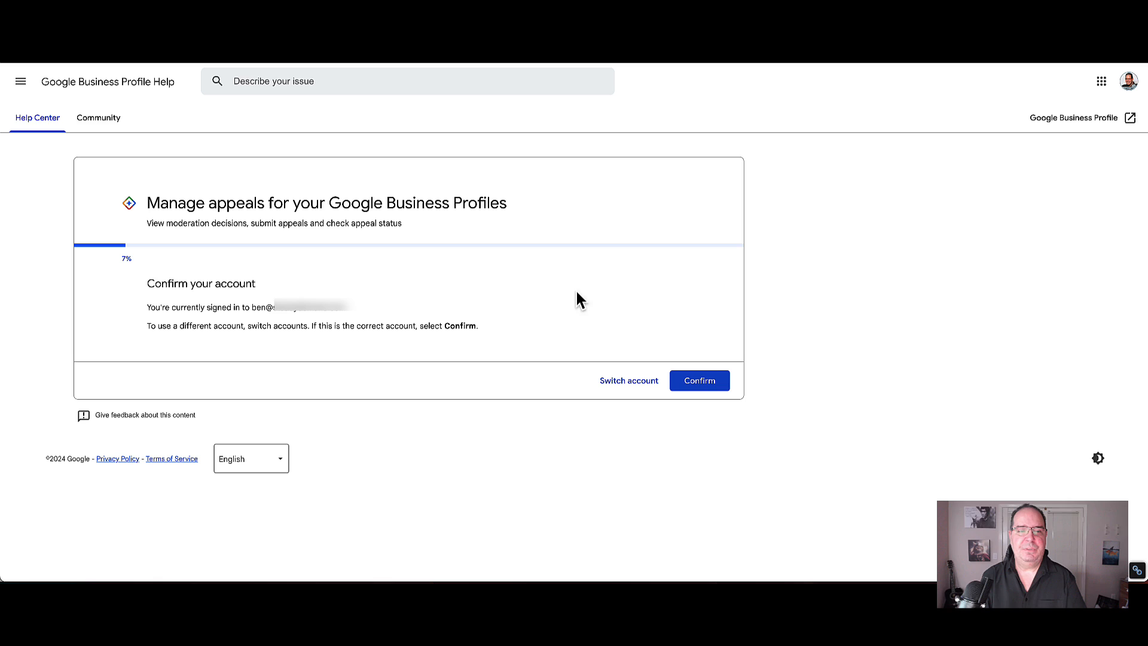
pyautogui.moveTo(877, 266)
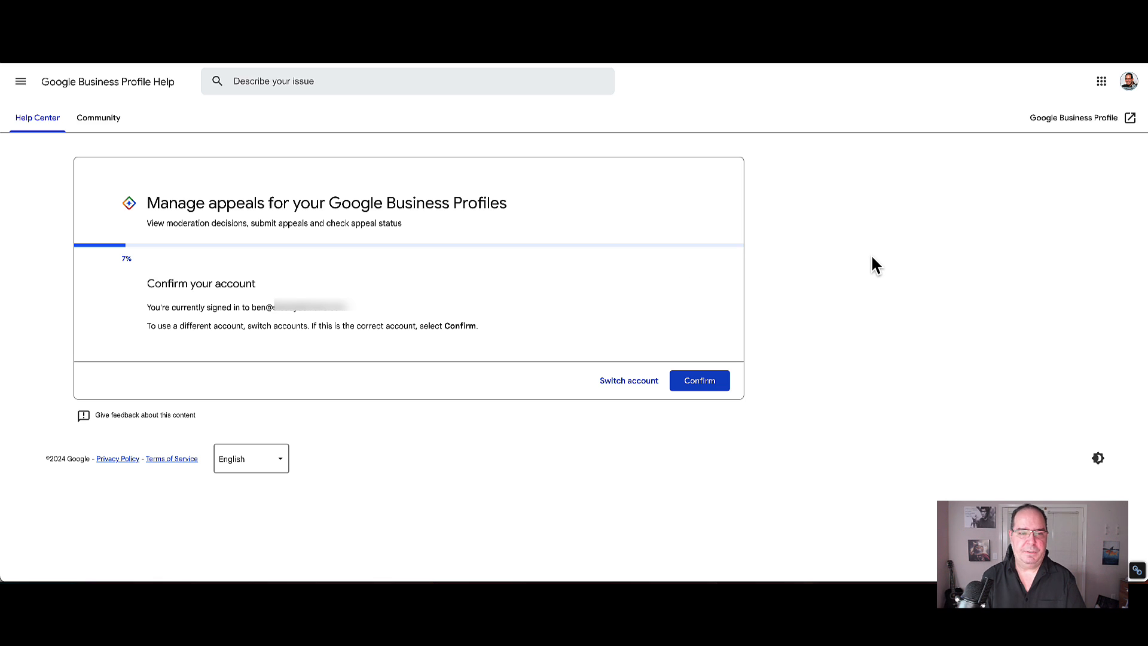
pyautogui.moveTo(250, 310)
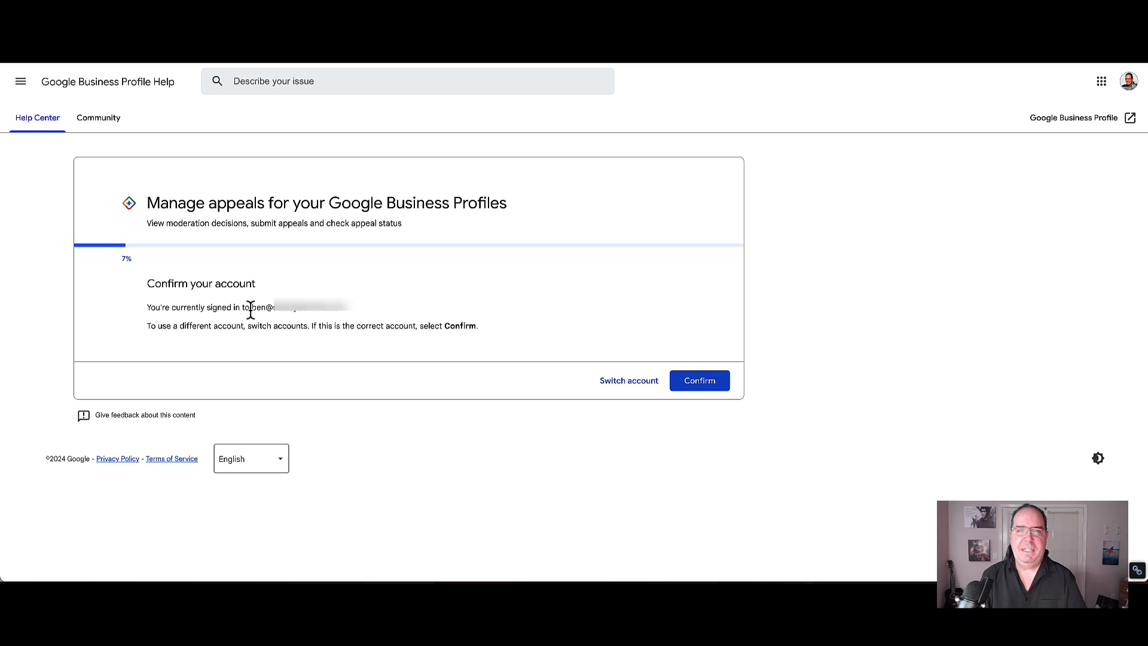
pyautogui.moveTo(285, 321)
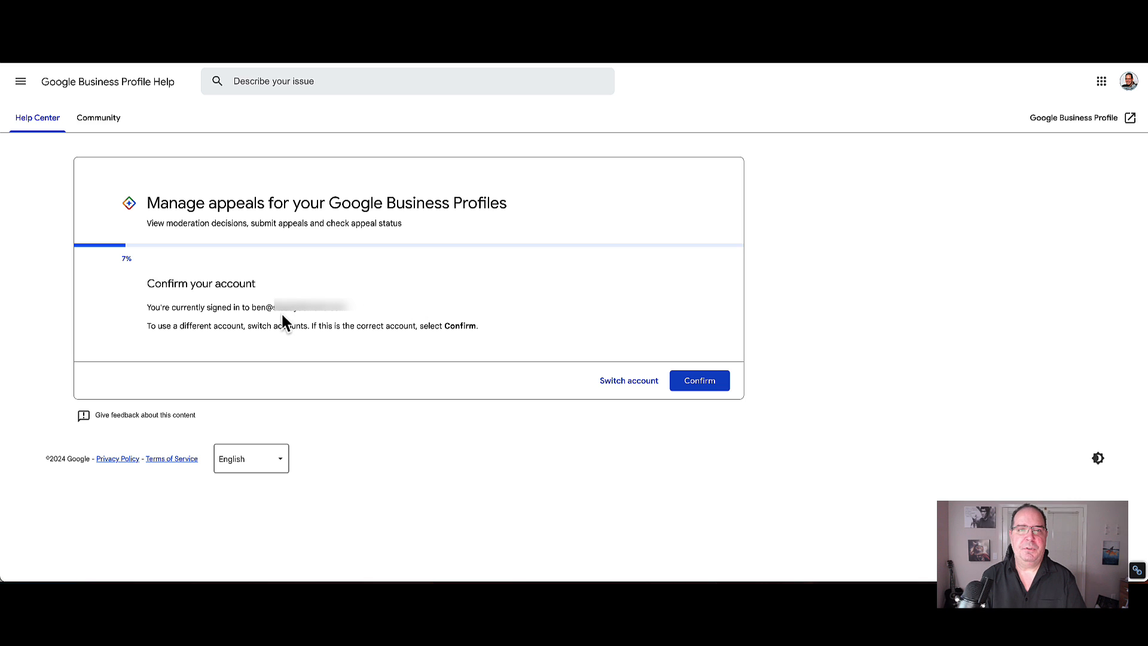
pyautogui.moveTo(636, 401)
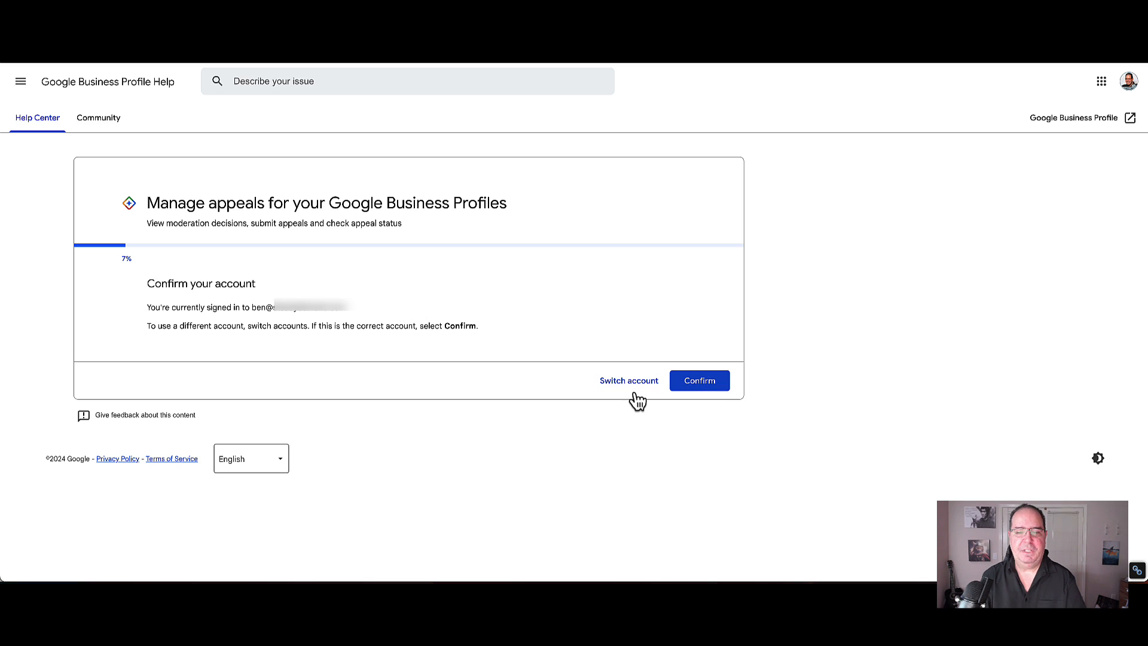
pyautogui.moveTo(673, 459)
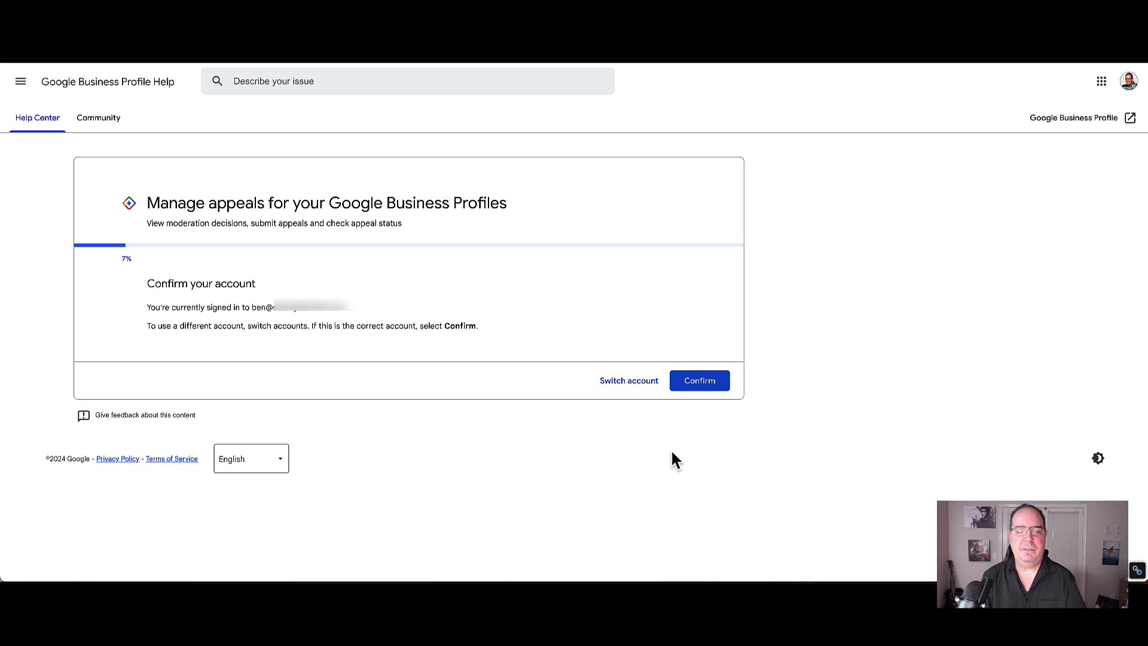
pyautogui.click(699, 381)
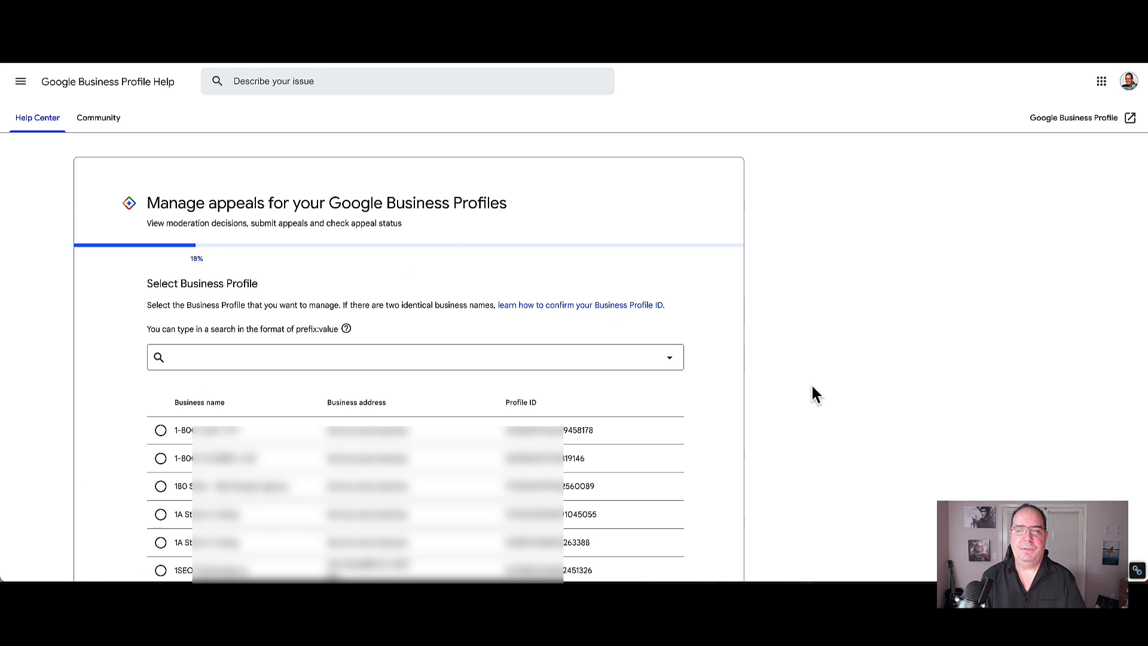
pyautogui.moveTo(809, 407)
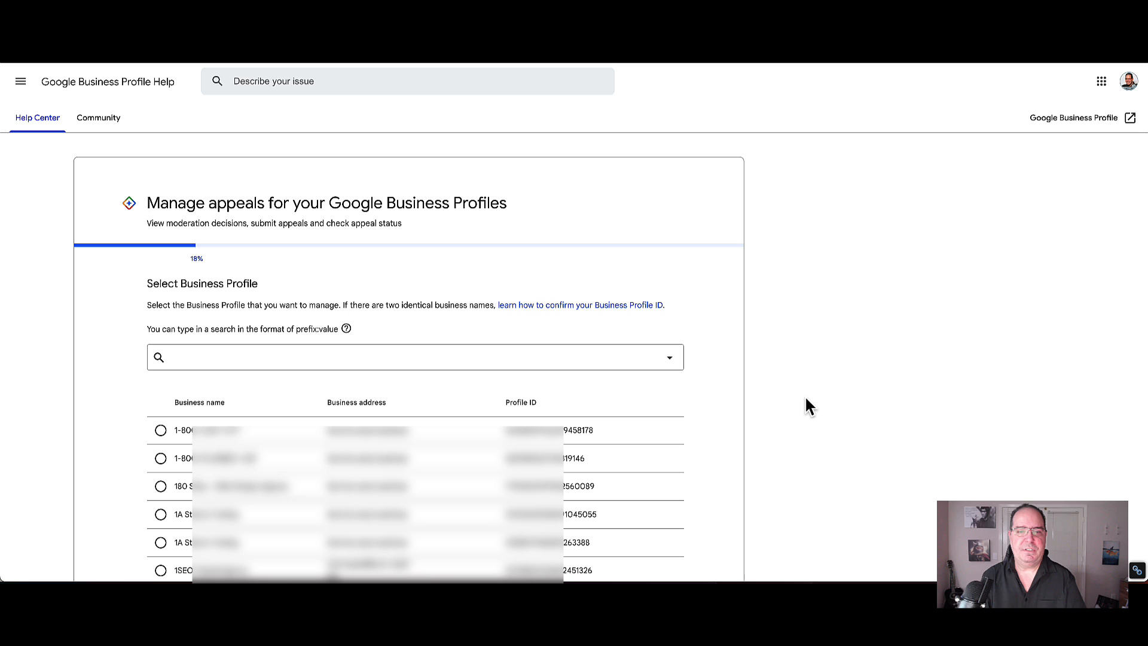
# - Search the profile list by business name and choose the single matching suspended profile
pyautogui.click(667, 358)
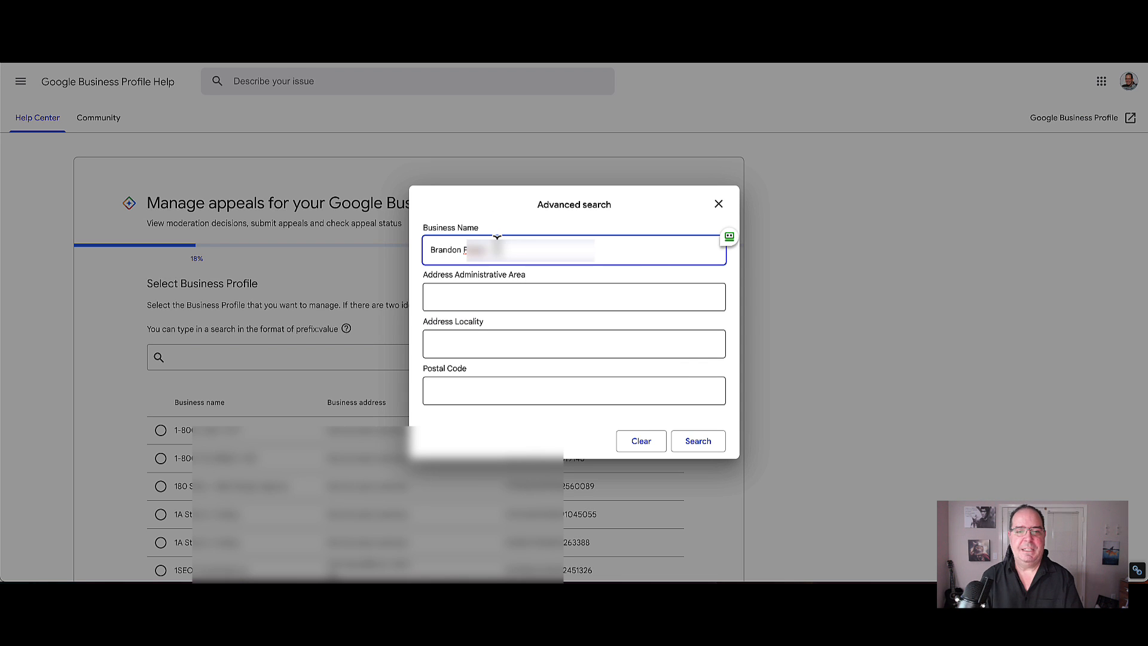
pyautogui.moveTo(514, 321)
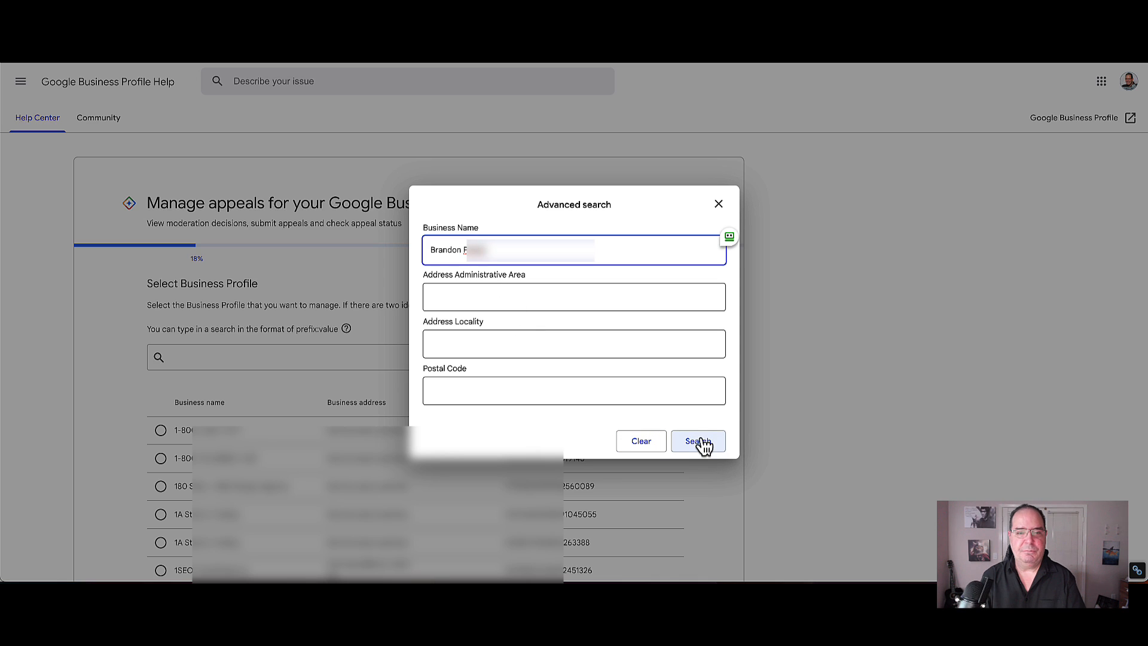
pyautogui.click(696, 442)
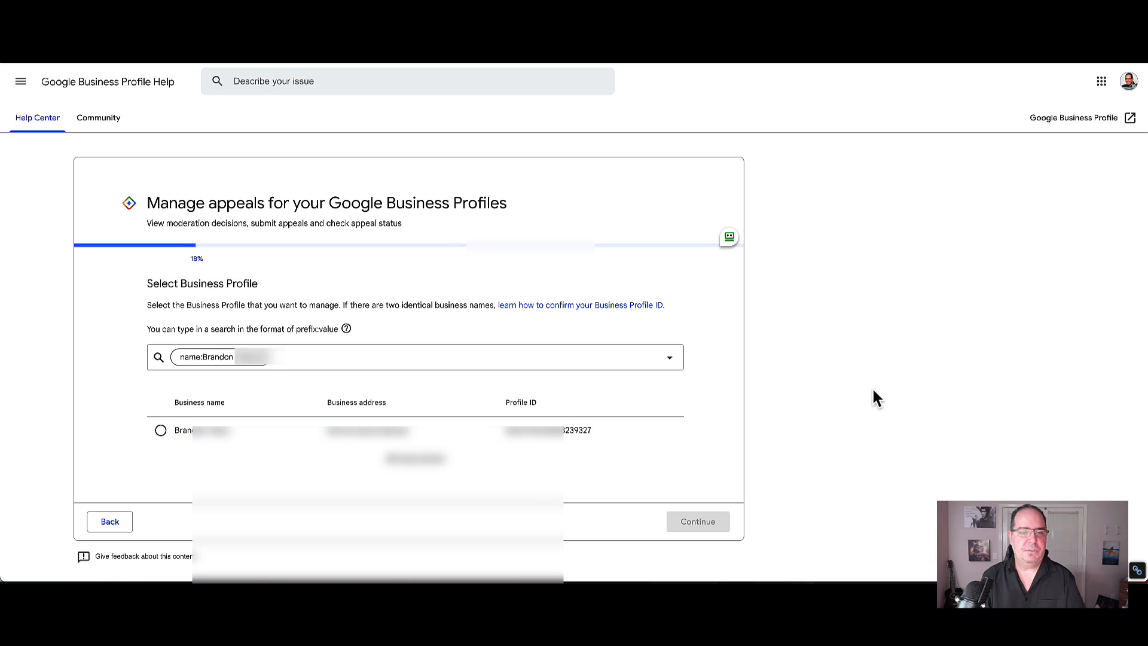
pyautogui.moveTo(759, 423)
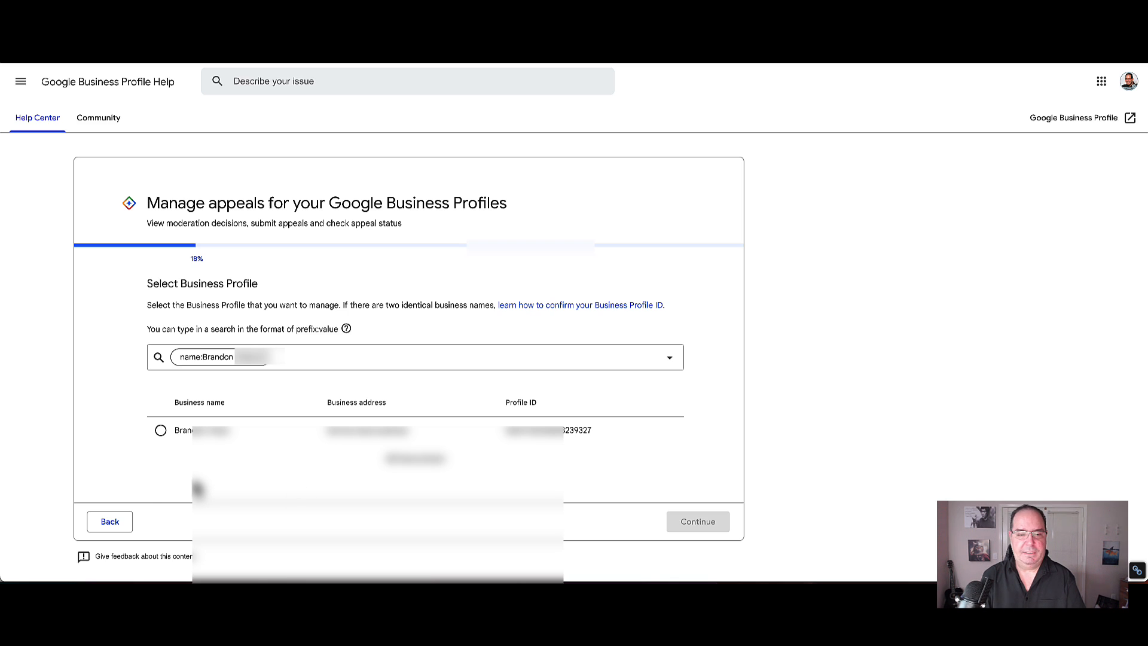
pyautogui.click(160, 430)
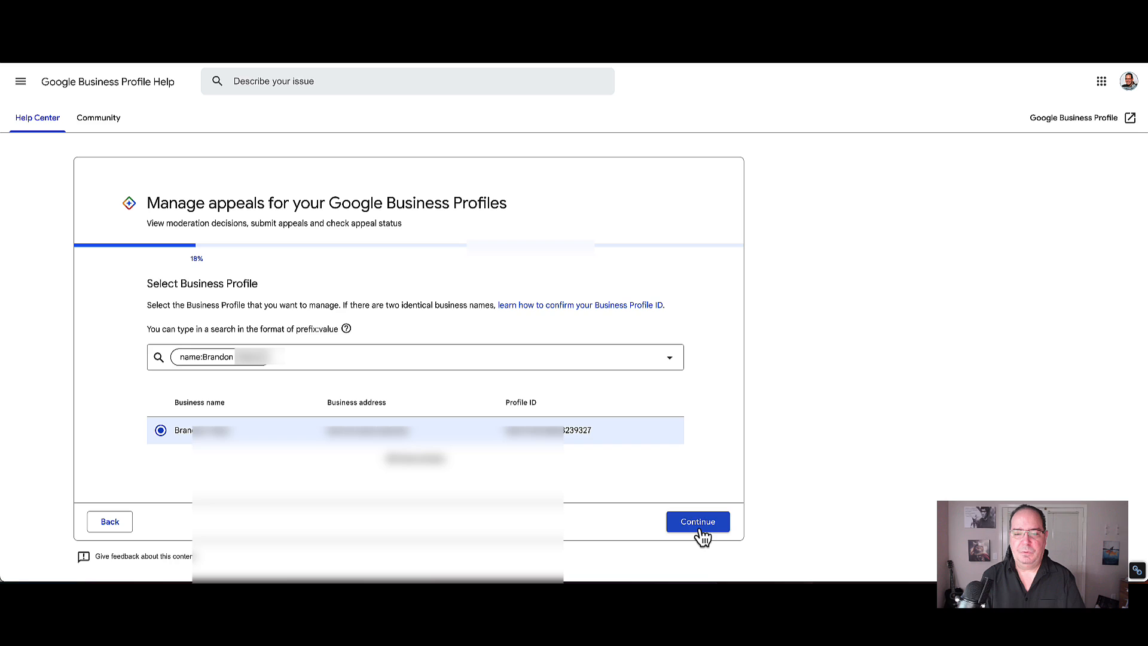
# - Pick the Feb 1, 2024 'Business Profile suspended' decision and continue to the submit step
pyautogui.click(696, 520)
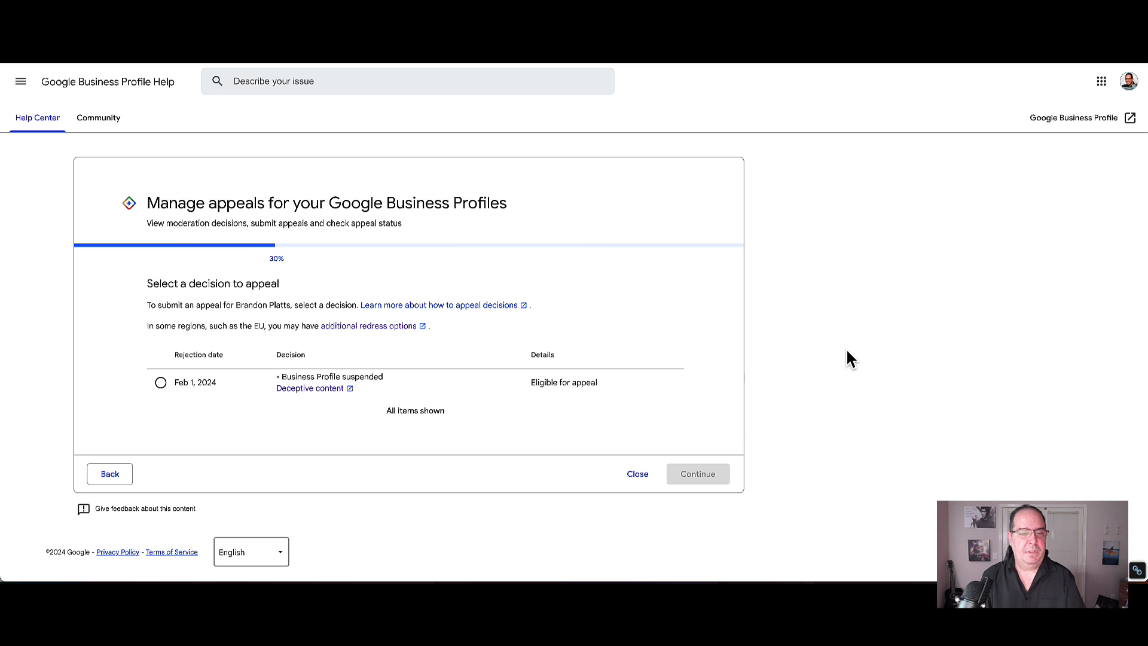
pyautogui.moveTo(380, 451)
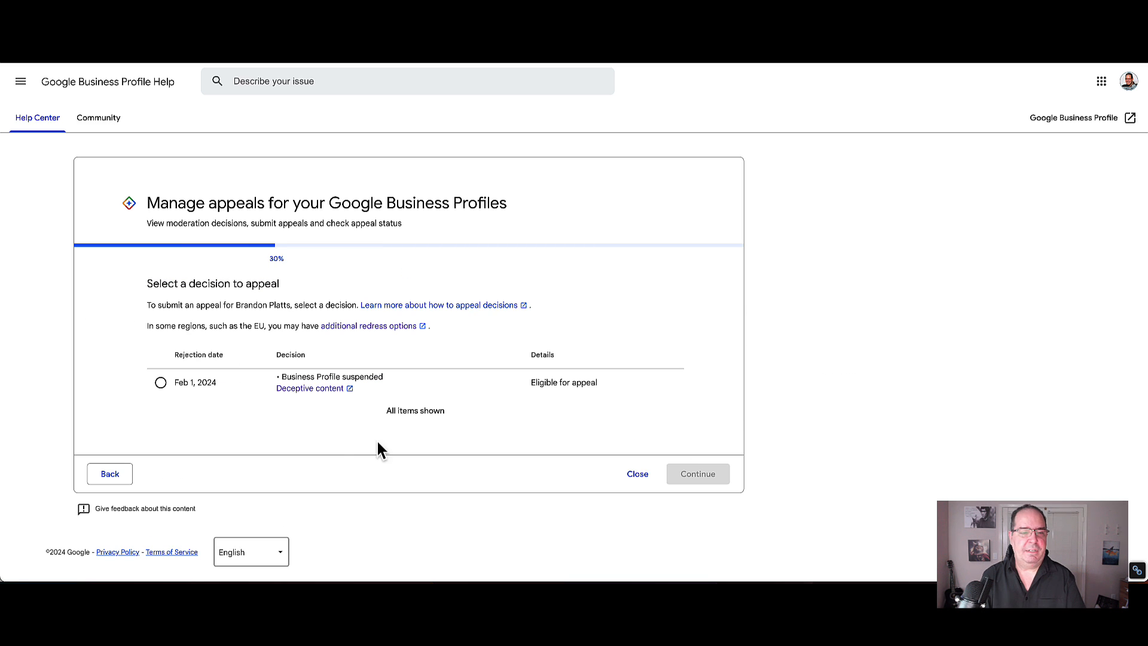
pyautogui.moveTo(188, 403)
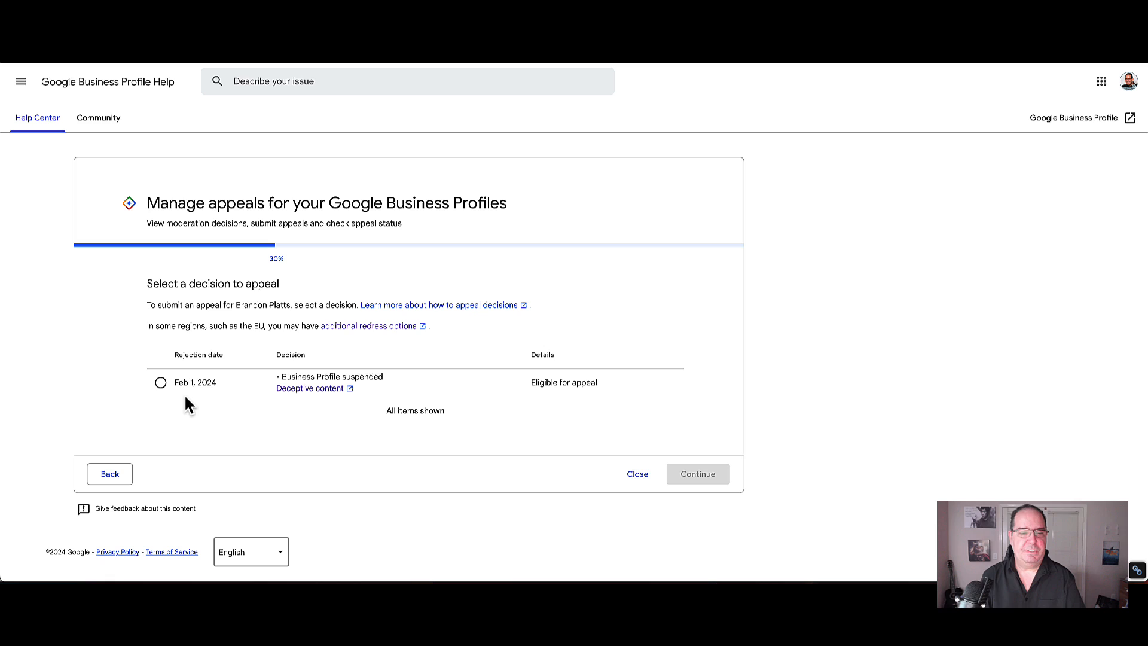
pyautogui.moveTo(354, 410)
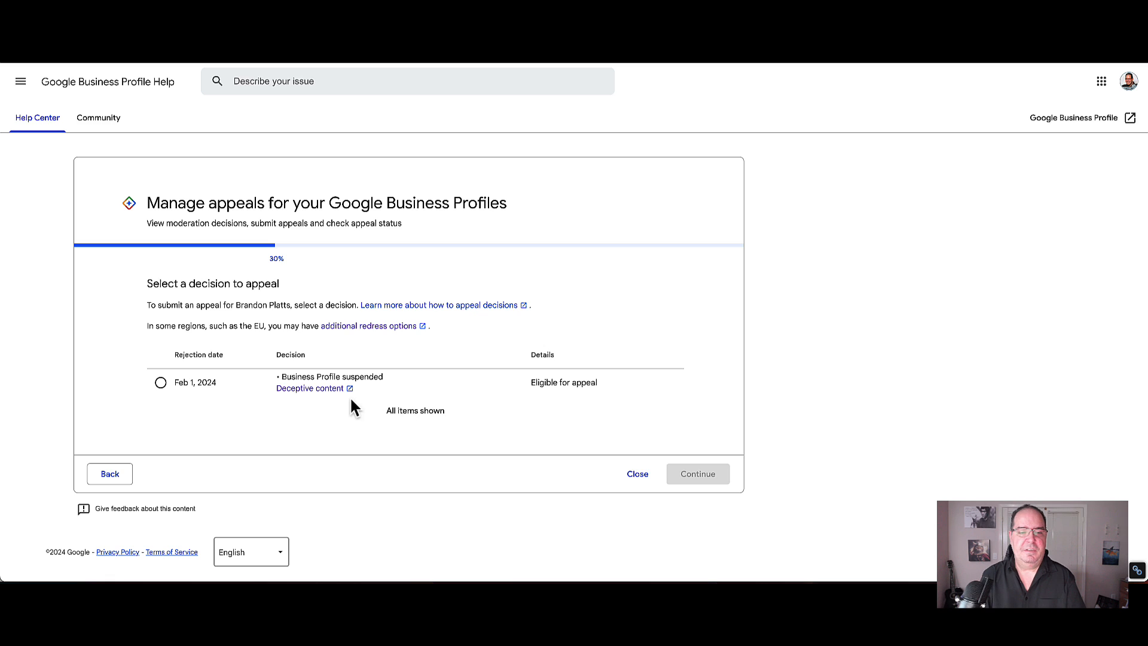
pyautogui.moveTo(320, 403)
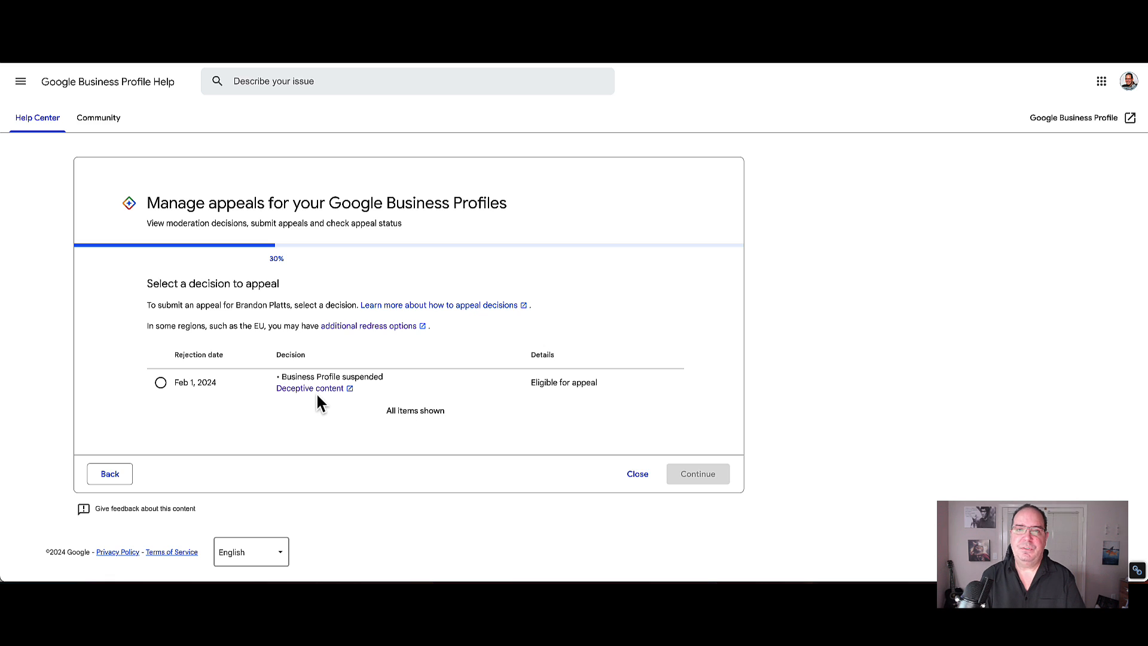
pyautogui.moveTo(308, 388)
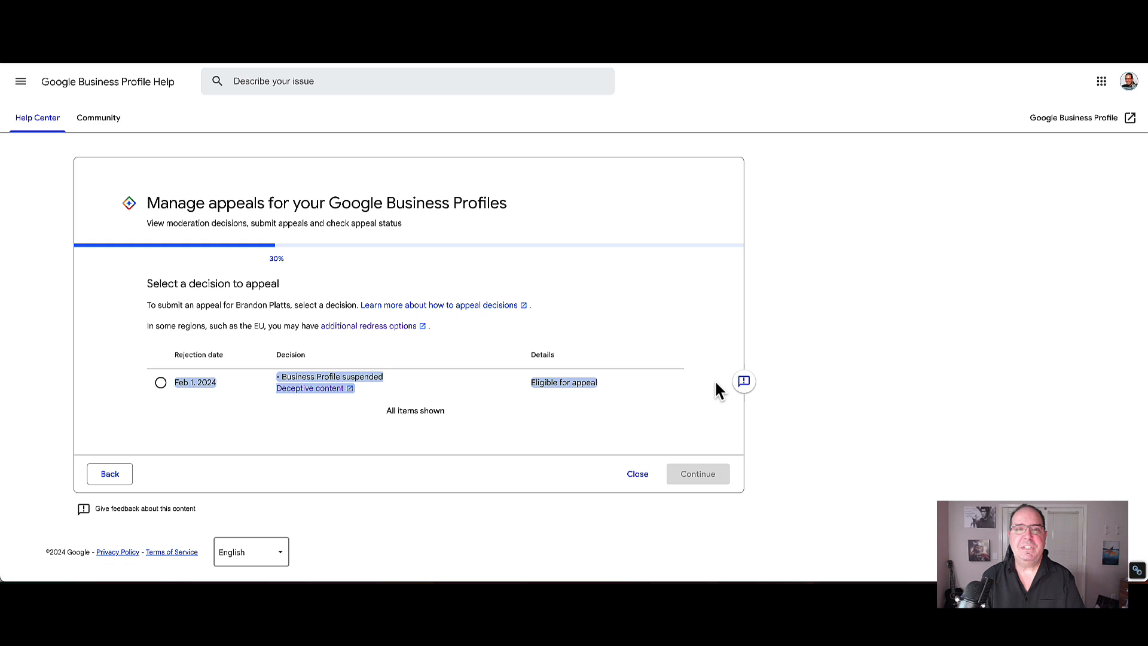
pyautogui.moveTo(785, 413)
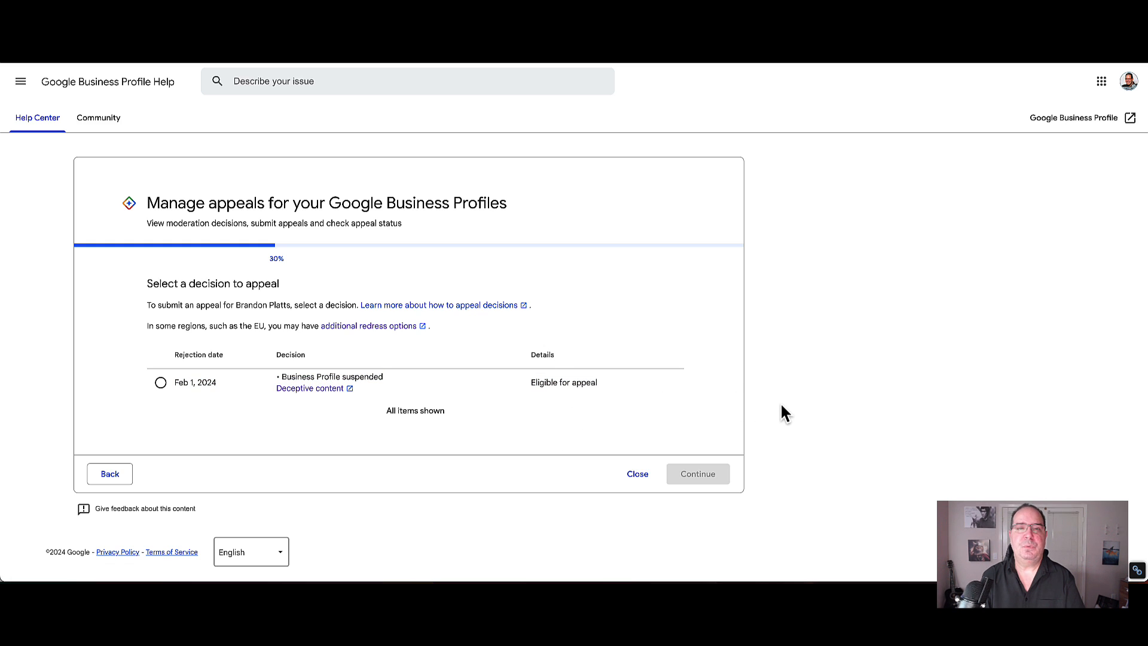
pyautogui.moveTo(781, 419)
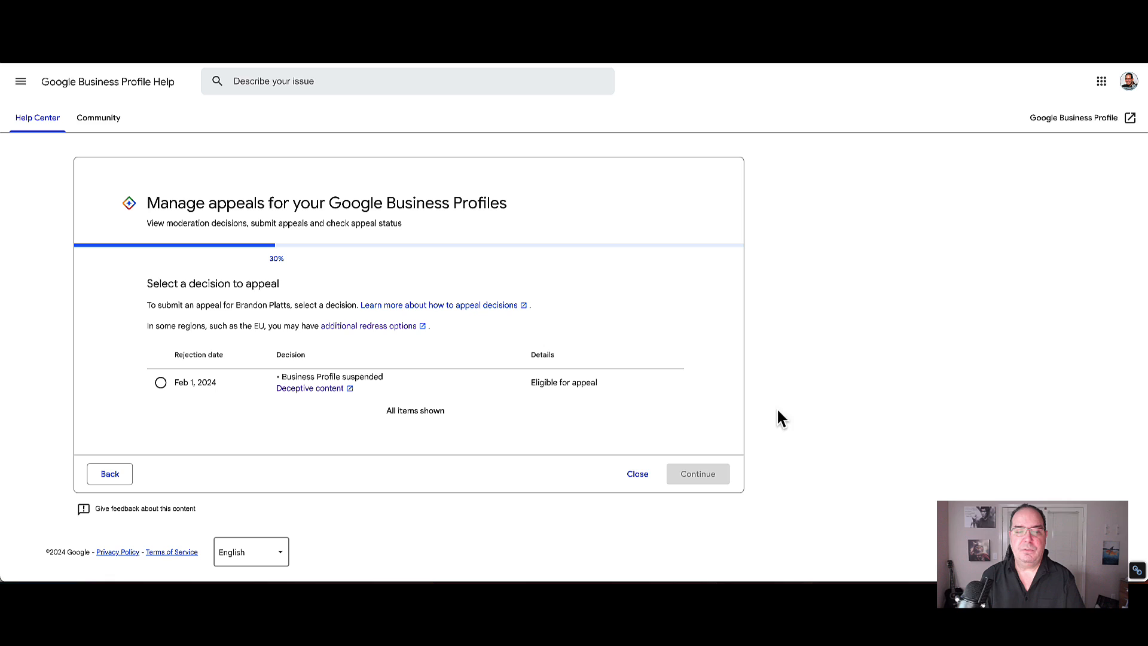
pyautogui.click(159, 381)
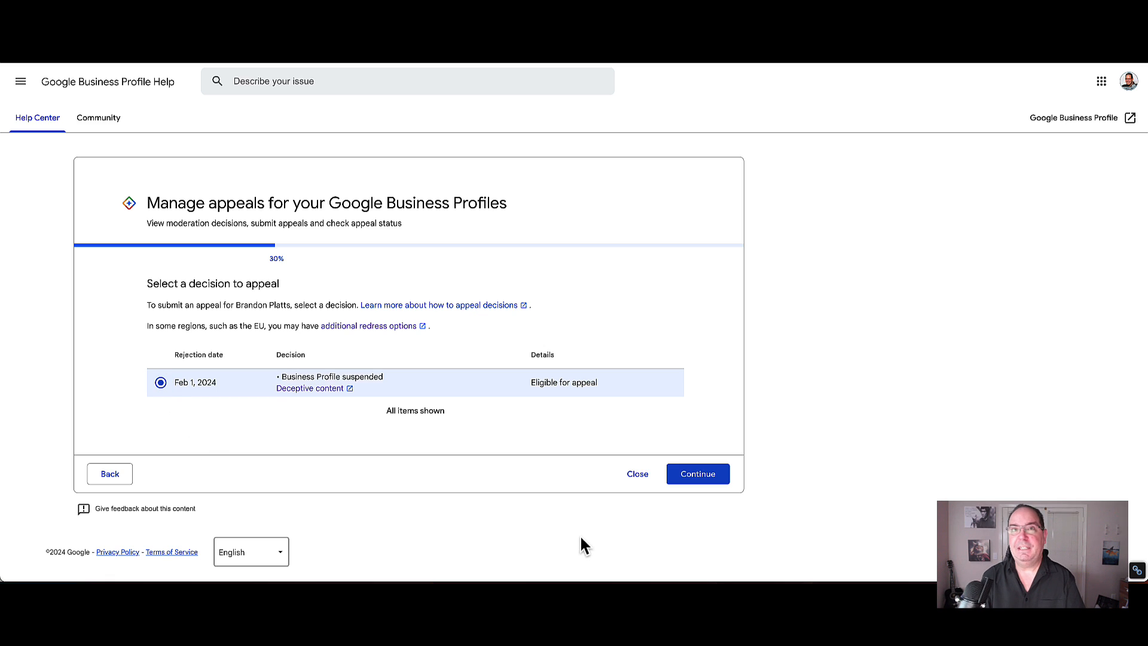
pyautogui.click(696, 474)
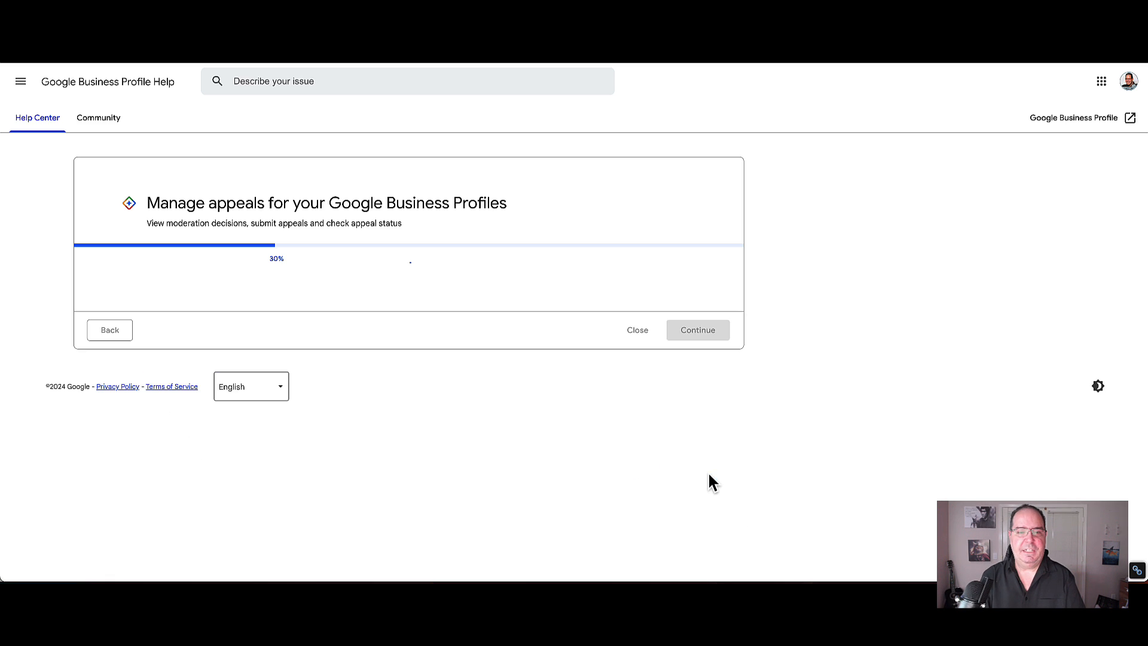
# - Submit the appeal after noting the 60-minute window for adding evidence
pyautogui.click(696, 330)
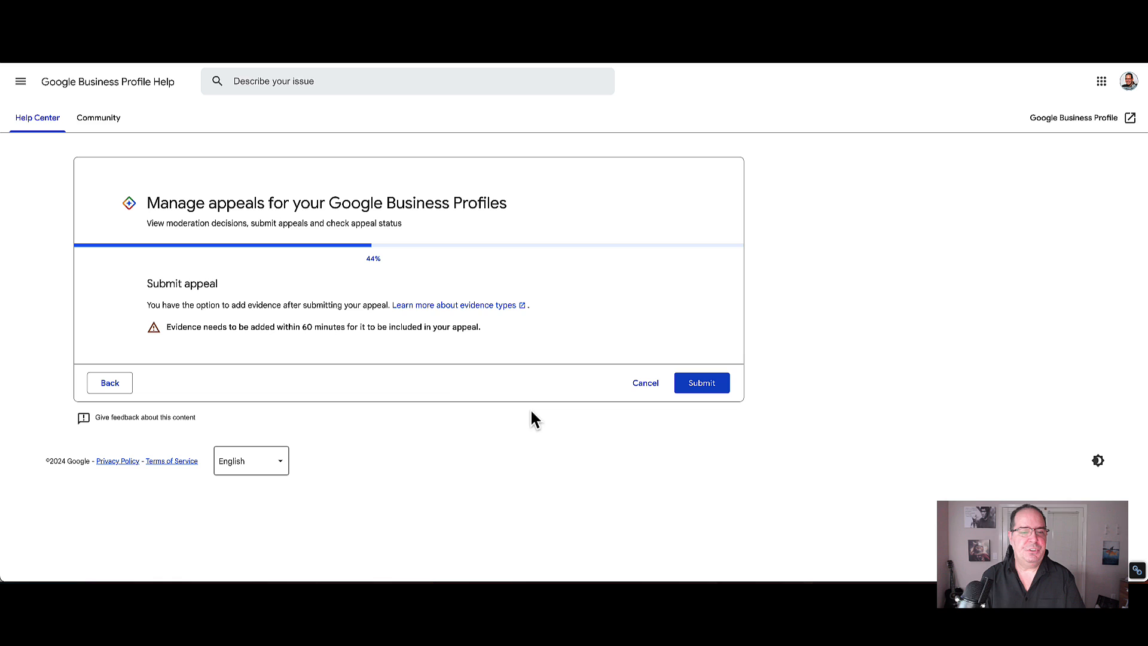
pyautogui.moveTo(523, 331)
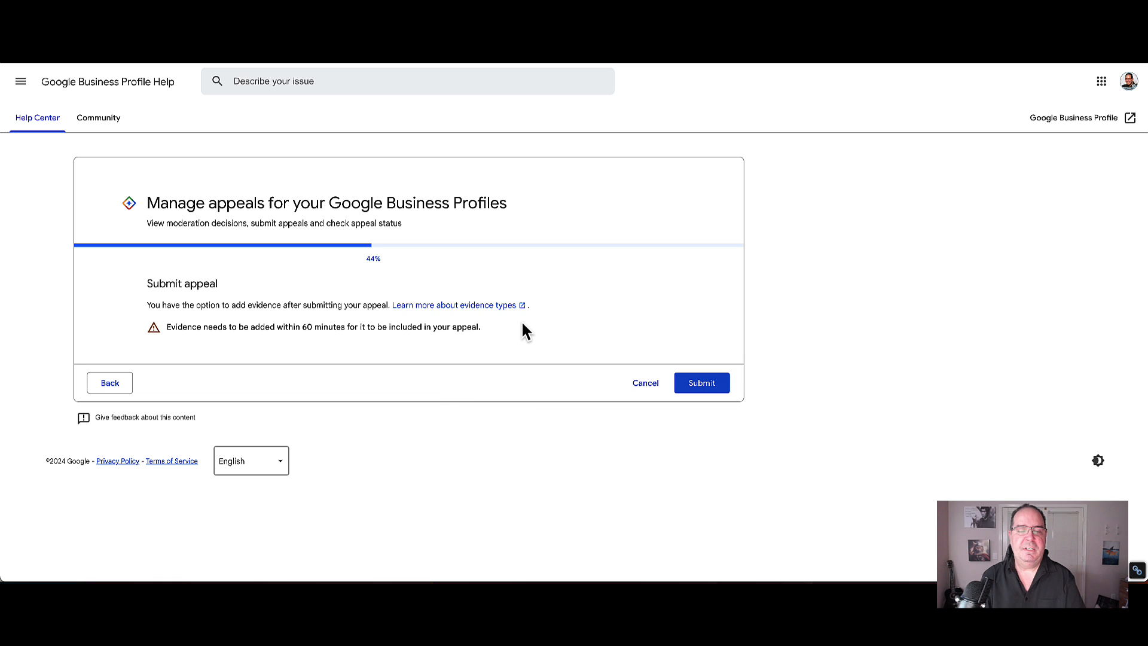
pyautogui.moveTo(189, 345)
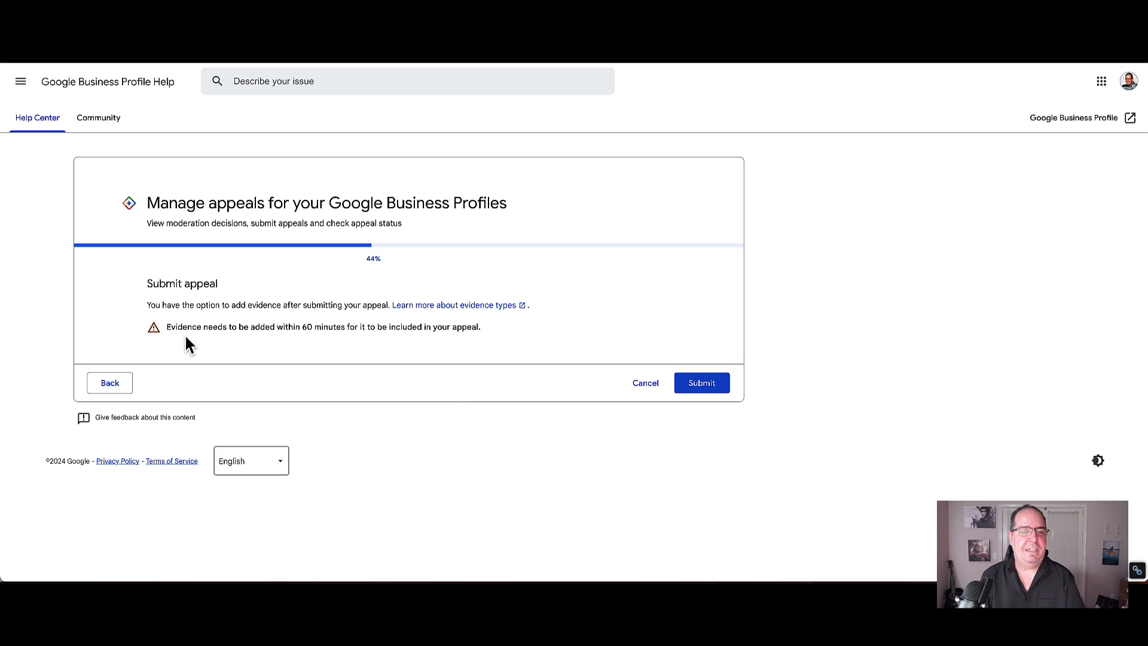
pyautogui.moveTo(366, 346)
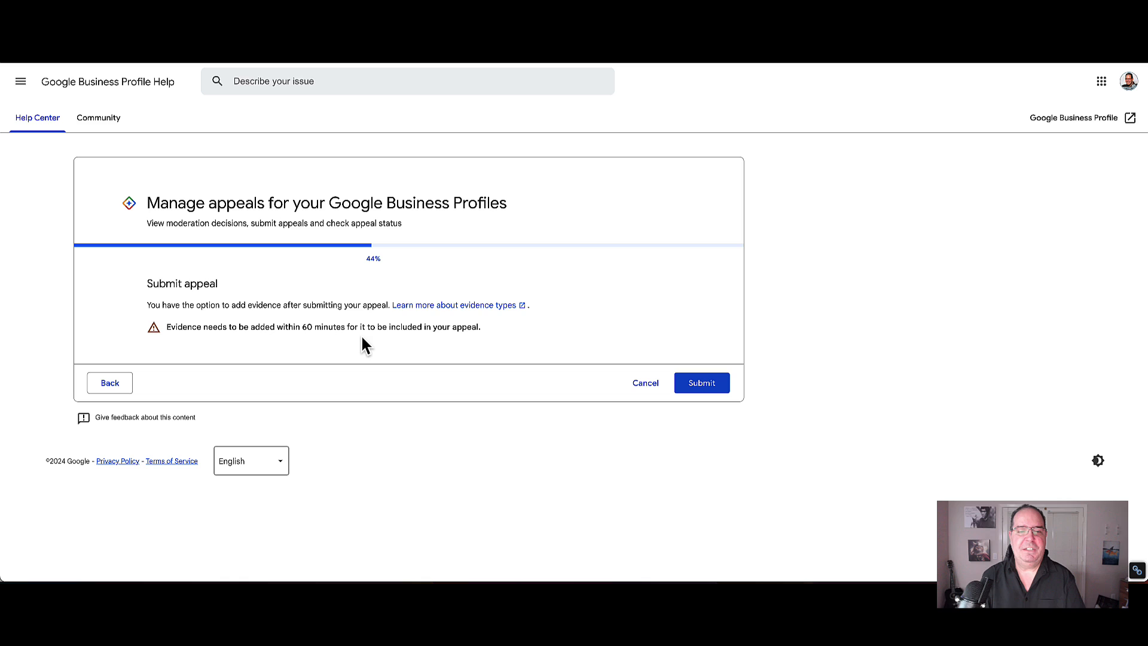
pyautogui.moveTo(475, 341)
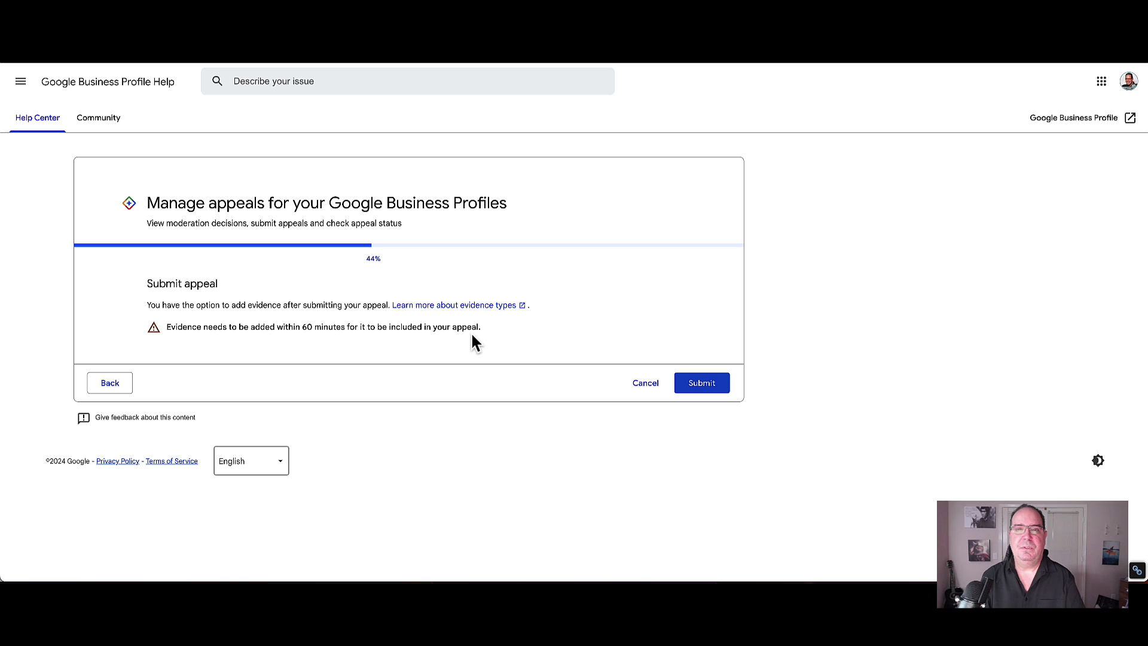
pyautogui.moveTo(461, 320)
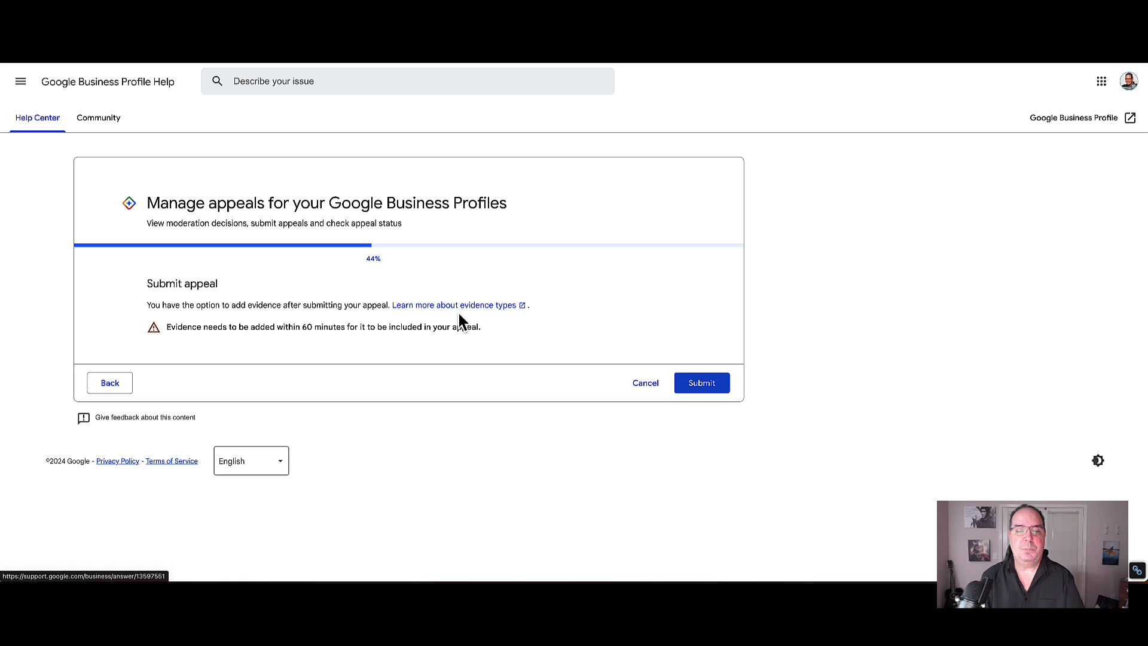
pyautogui.moveTo(479, 327)
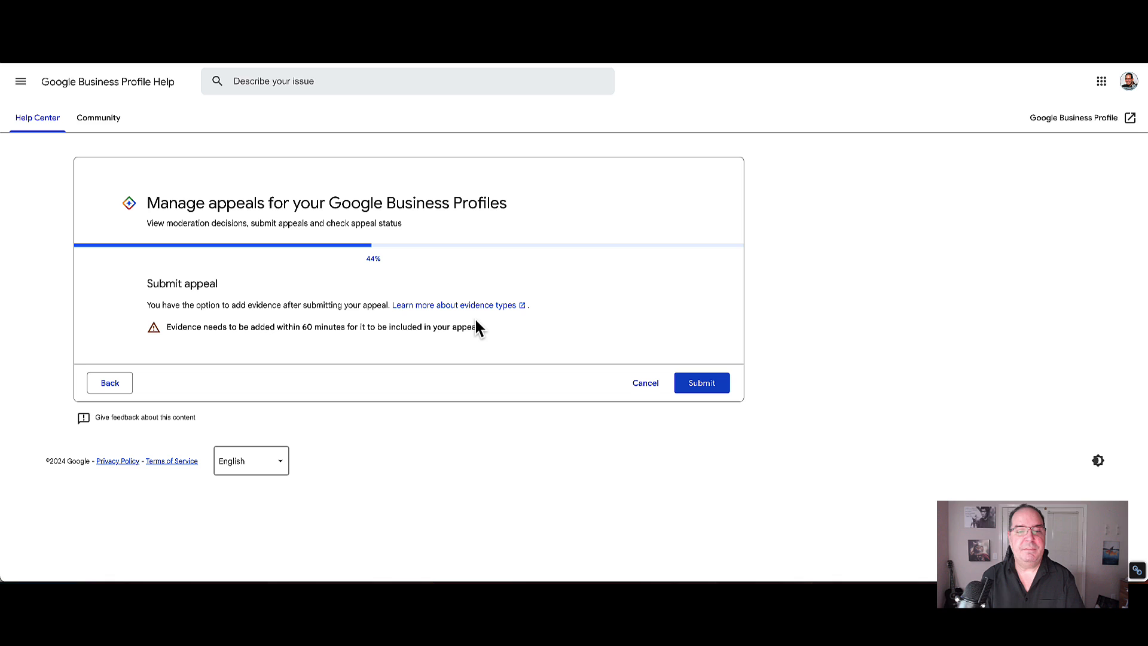
pyautogui.moveTo(455, 368)
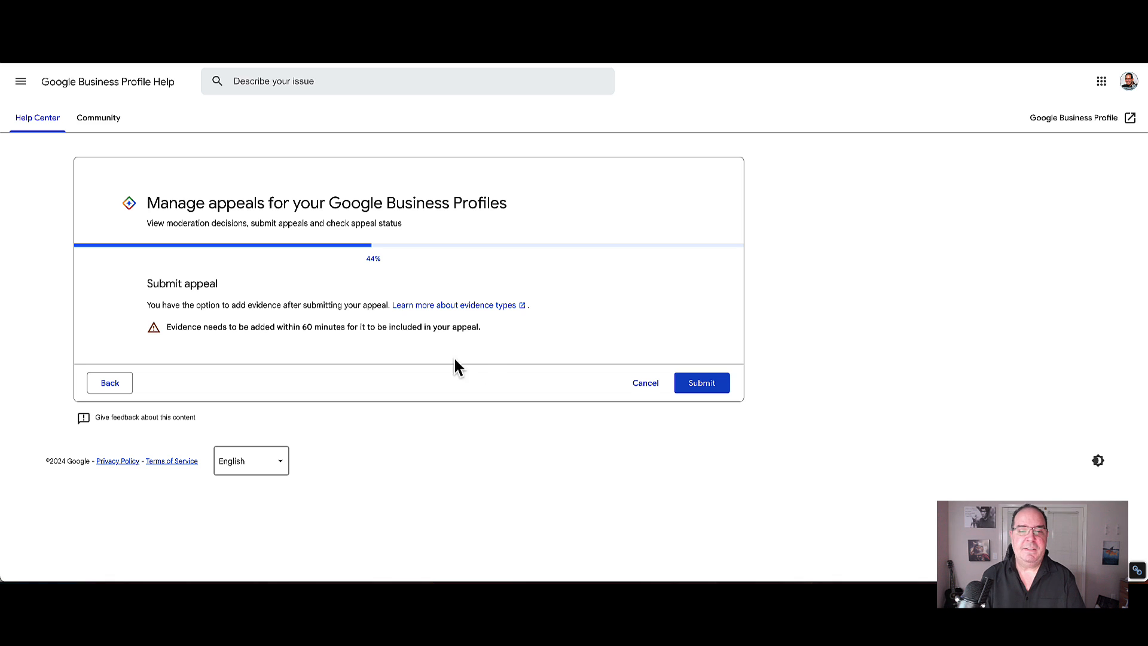
pyautogui.moveTo(701, 383)
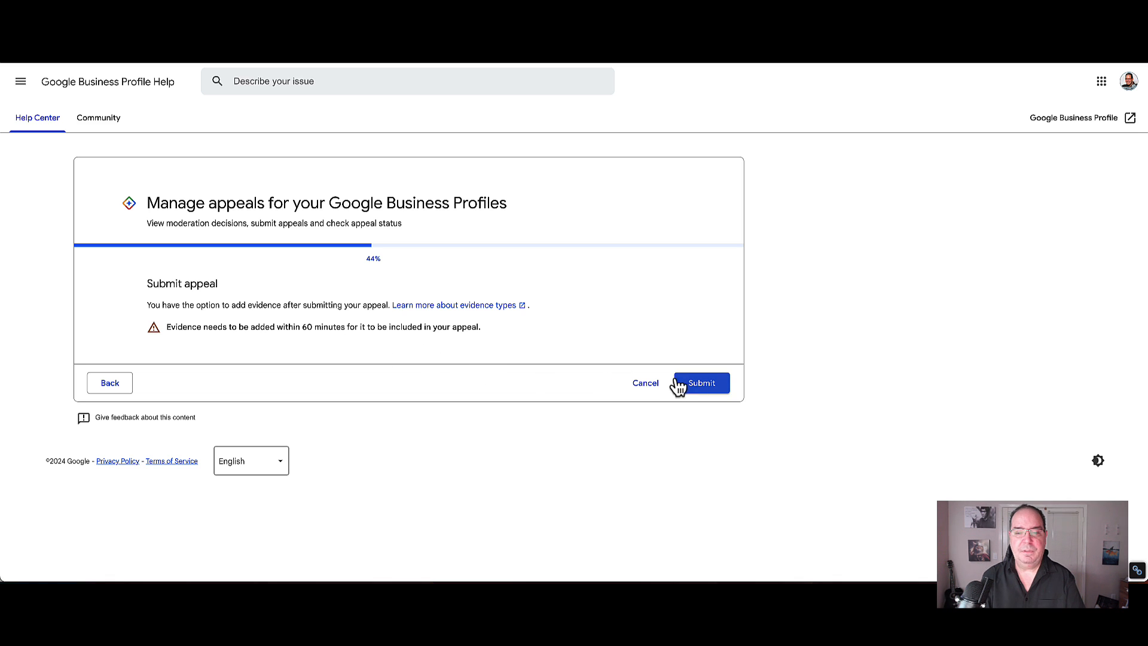
pyautogui.click(698, 383)
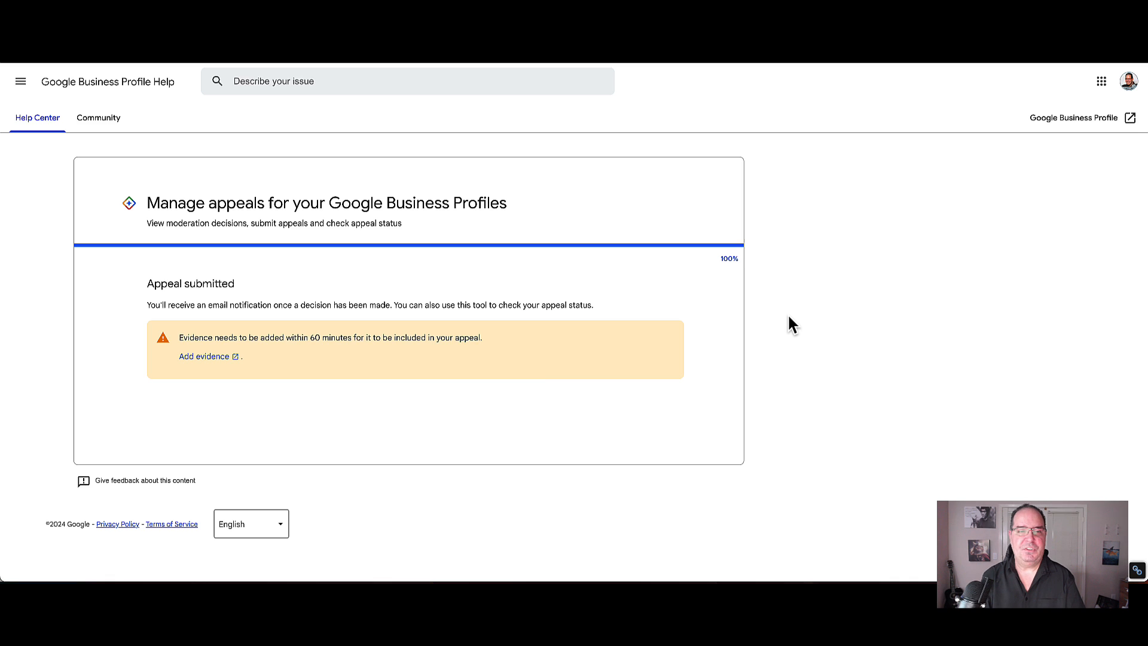
pyautogui.moveTo(204, 357)
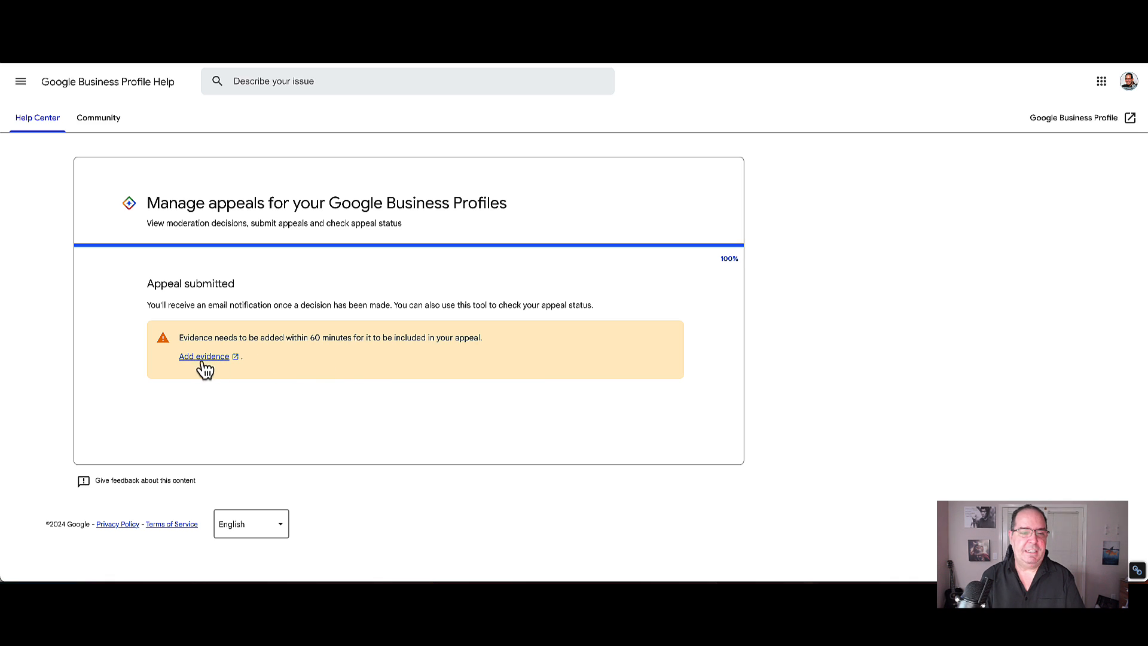
# - Follow the 'Add evidence' link to the prefilled Profile Appeals evidence form
pyautogui.click(203, 357)
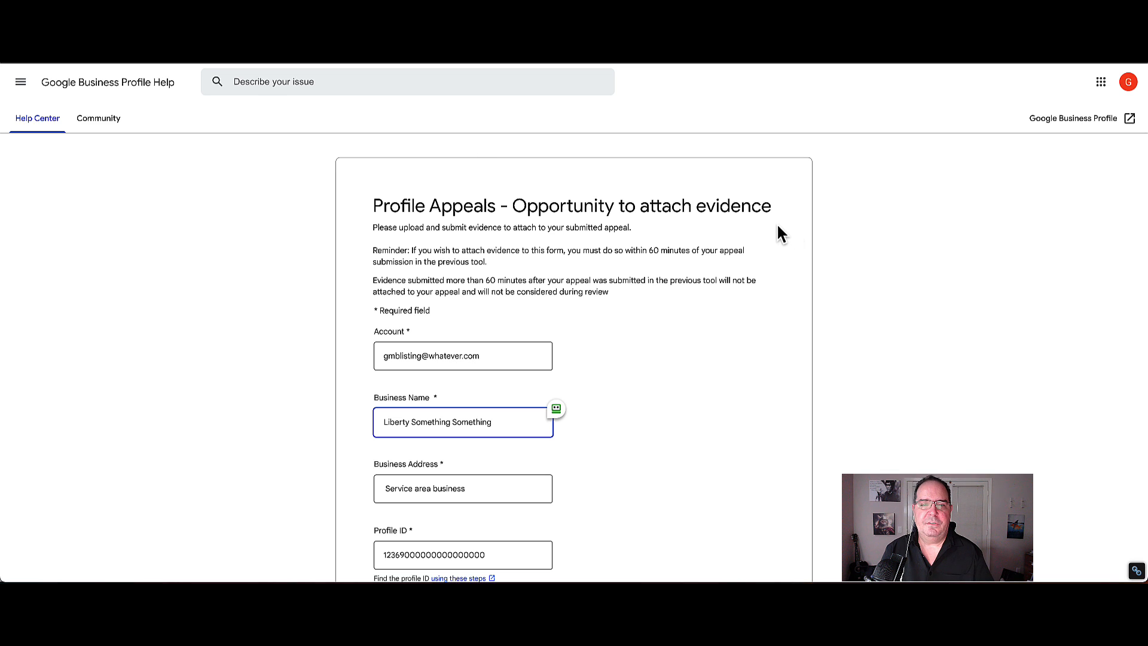
pyautogui.scroll(-3)
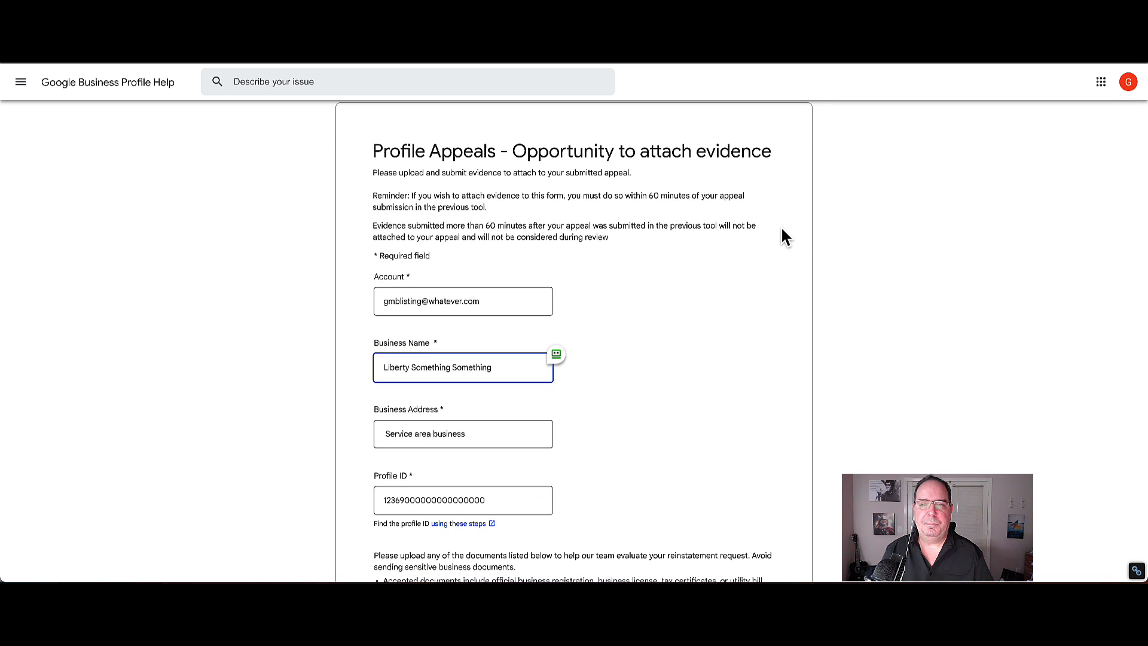
pyautogui.moveTo(764, 233)
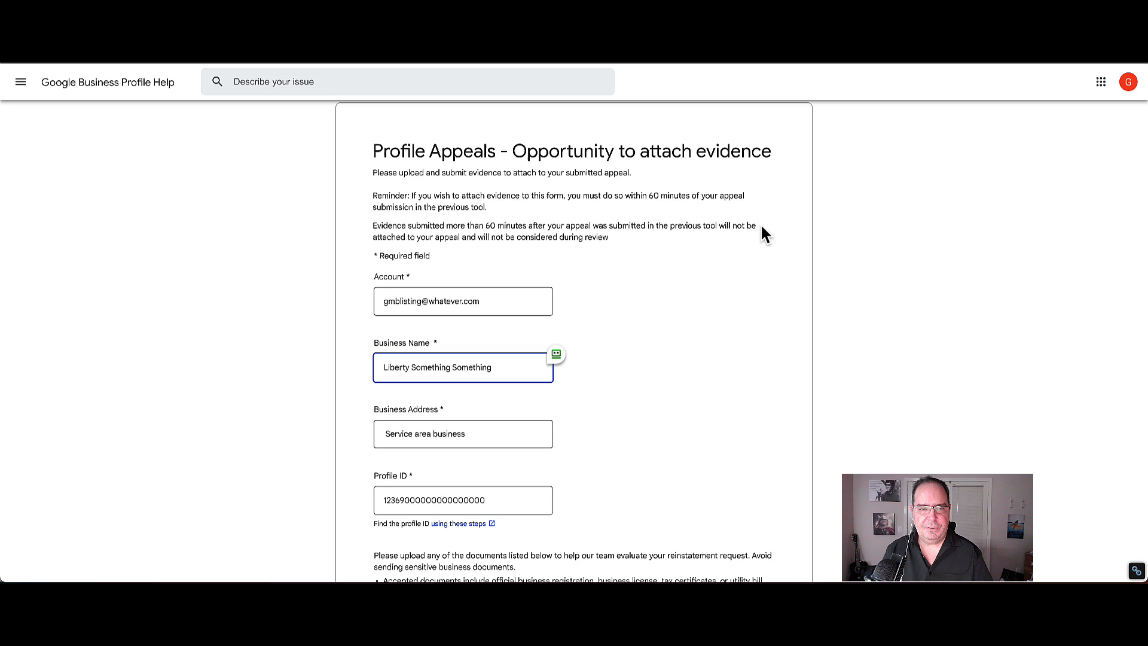
pyautogui.scroll(-3)
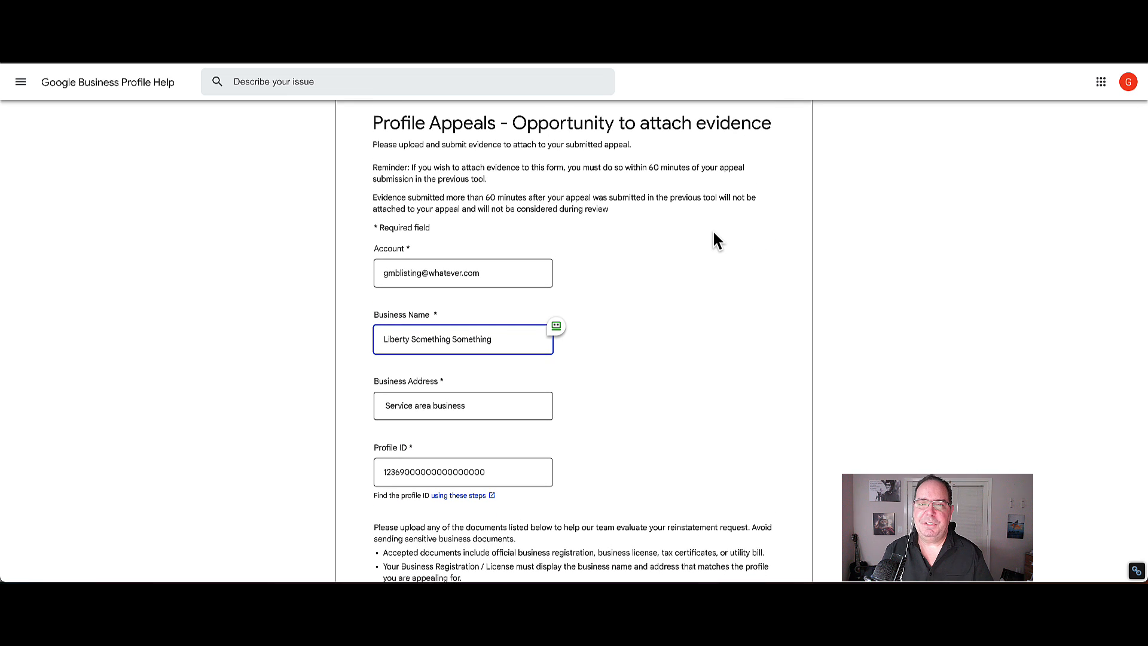
pyautogui.scroll(-3)
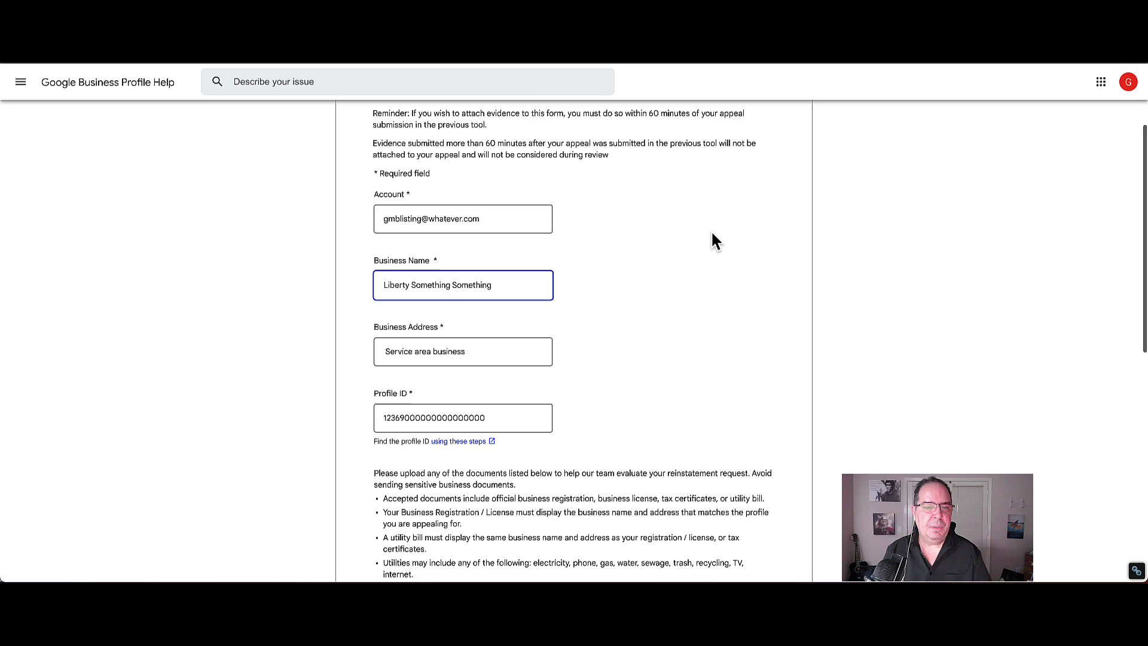
pyautogui.scroll(-3)
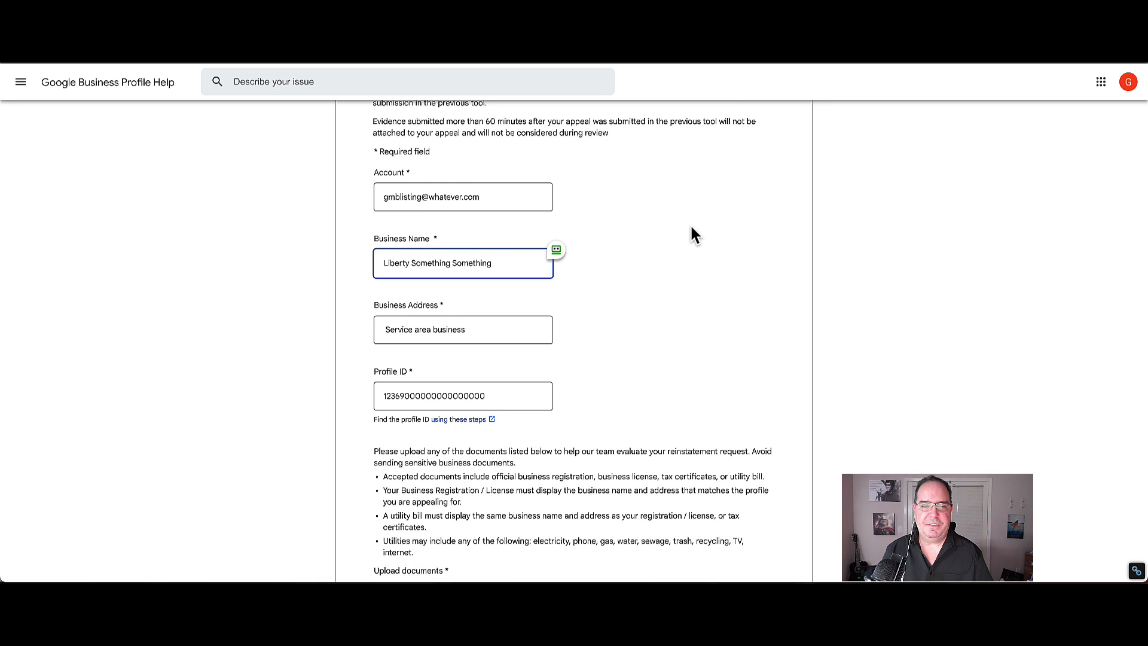
pyautogui.moveTo(711, 241)
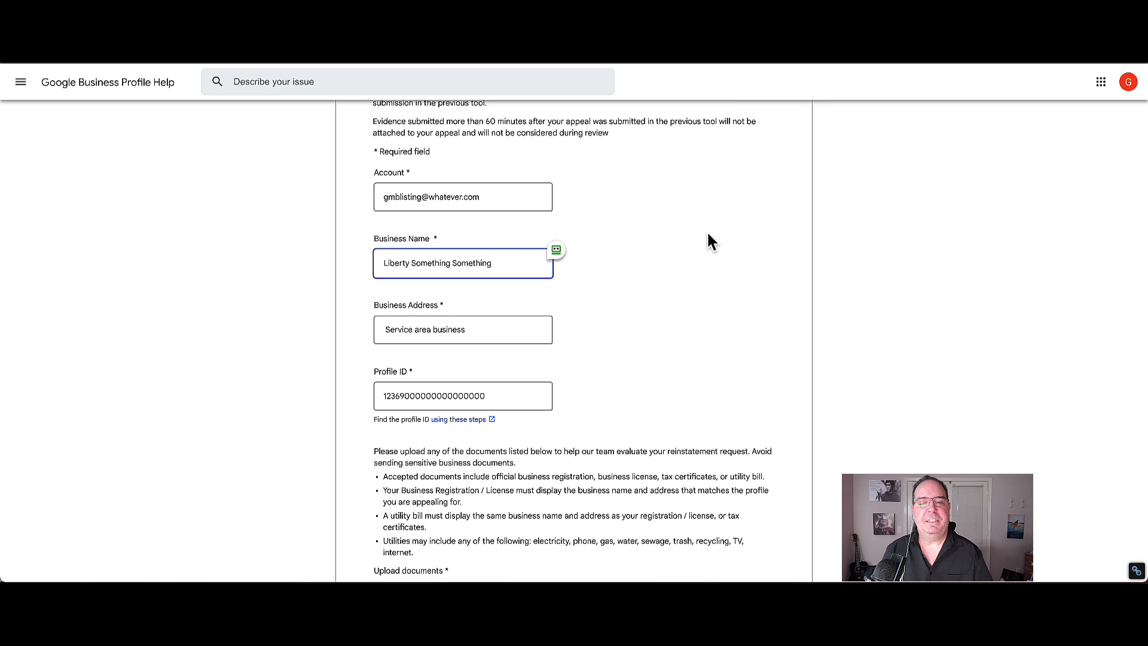
pyautogui.scroll(-3)
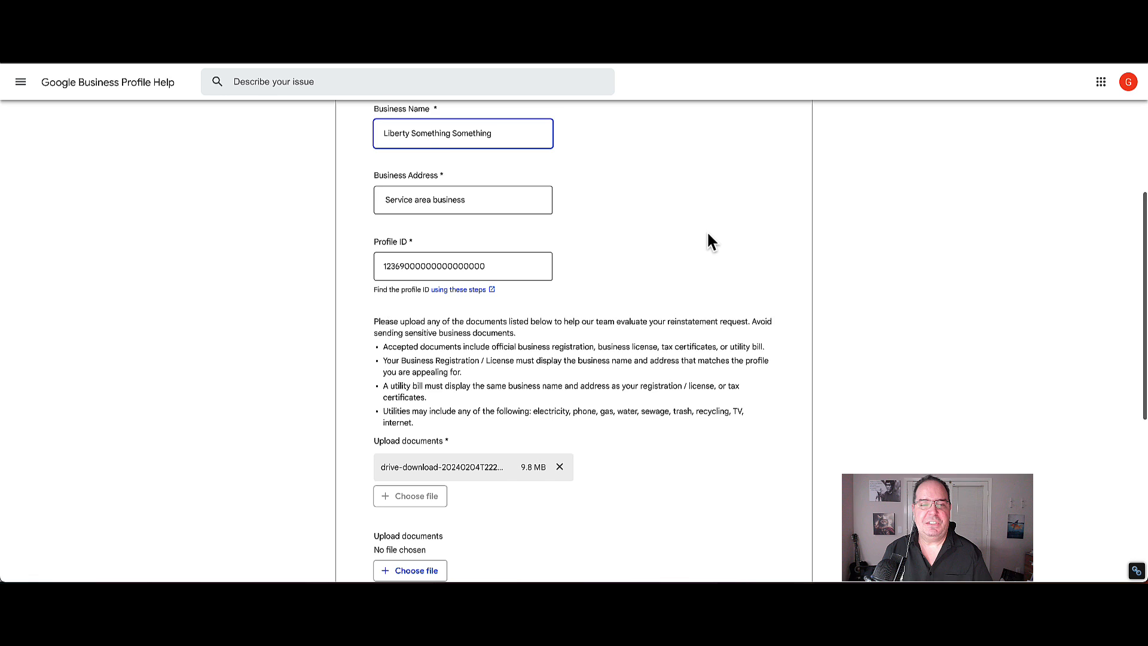
pyautogui.scroll(-3)
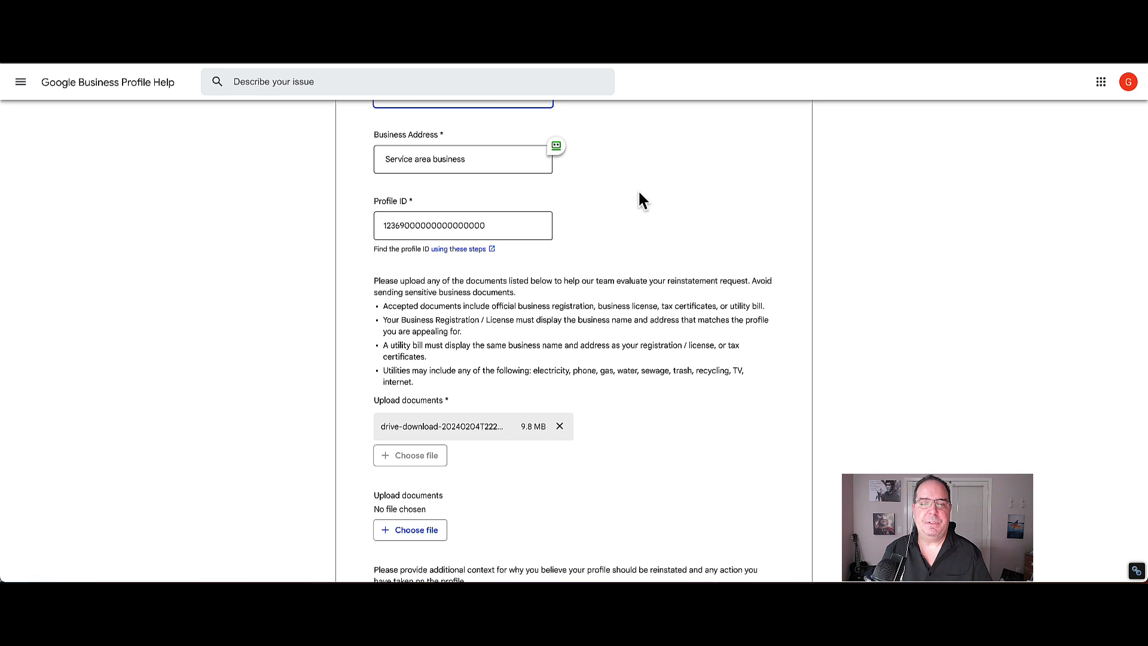
pyautogui.moveTo(655, 215)
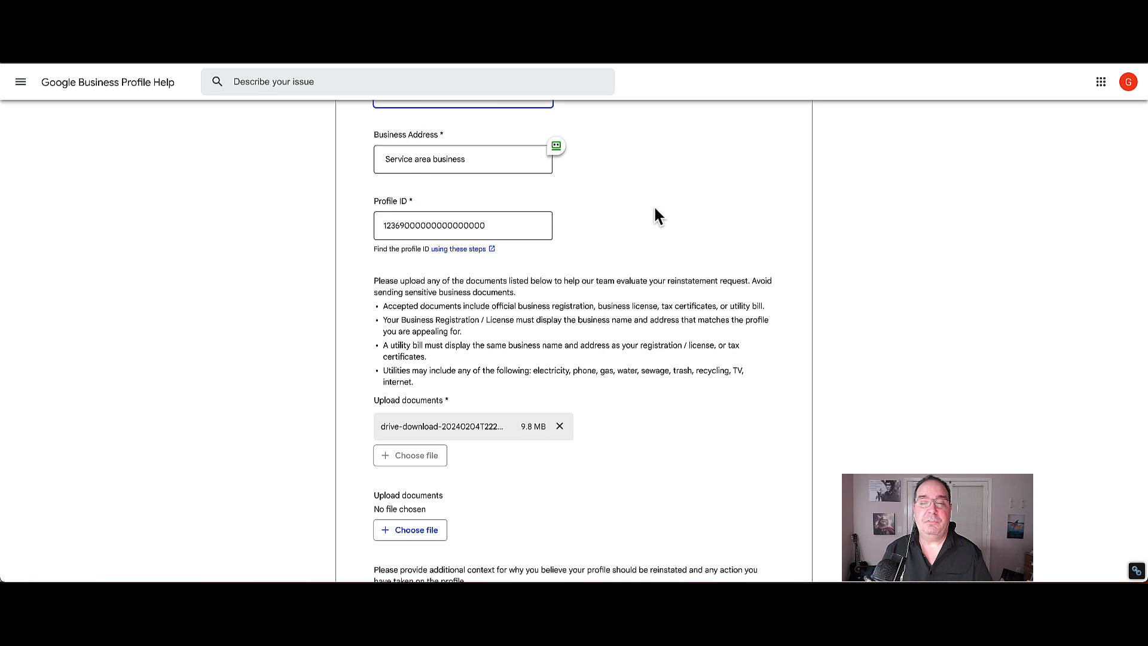
pyautogui.scroll(-3)
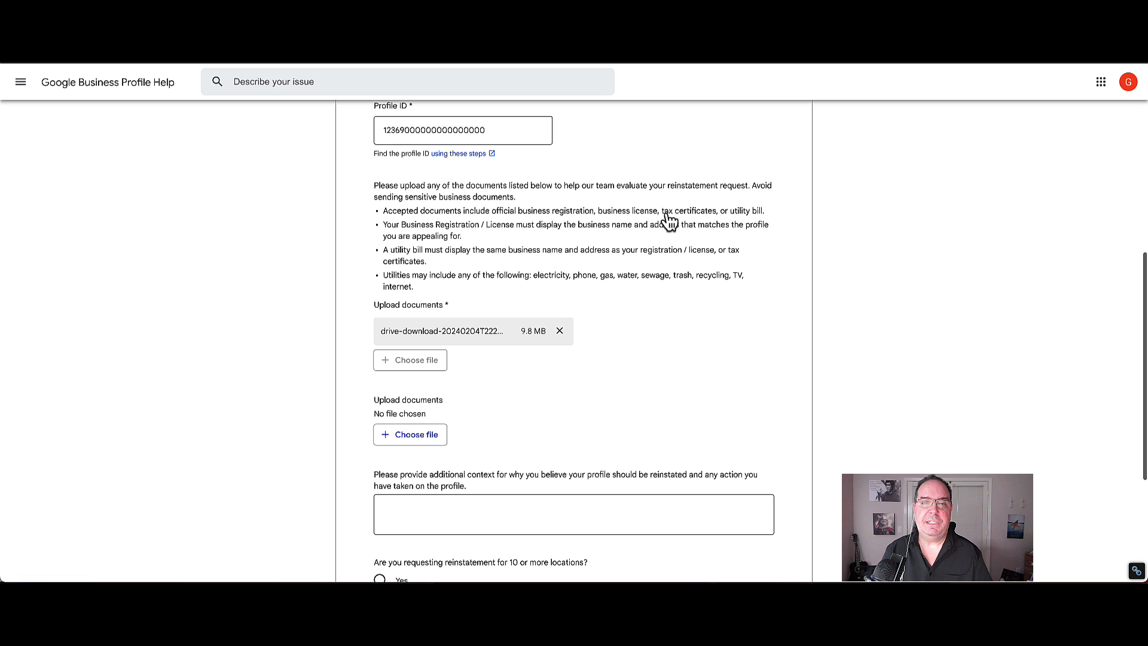
pyautogui.moveTo(784, 217)
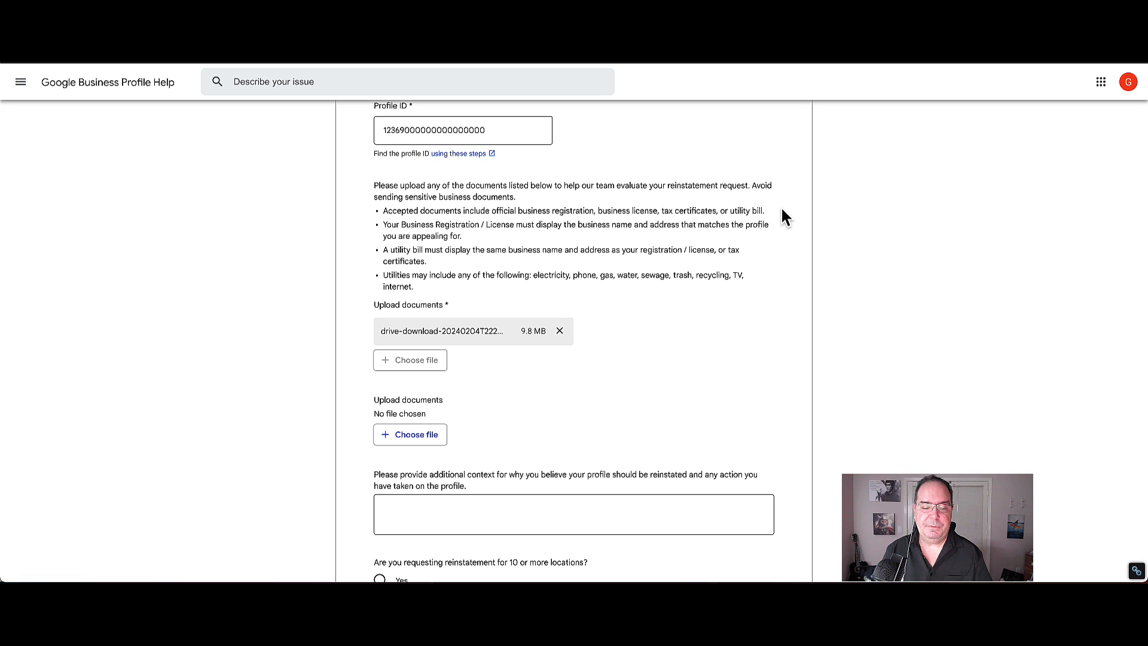
pyautogui.moveTo(477, 220)
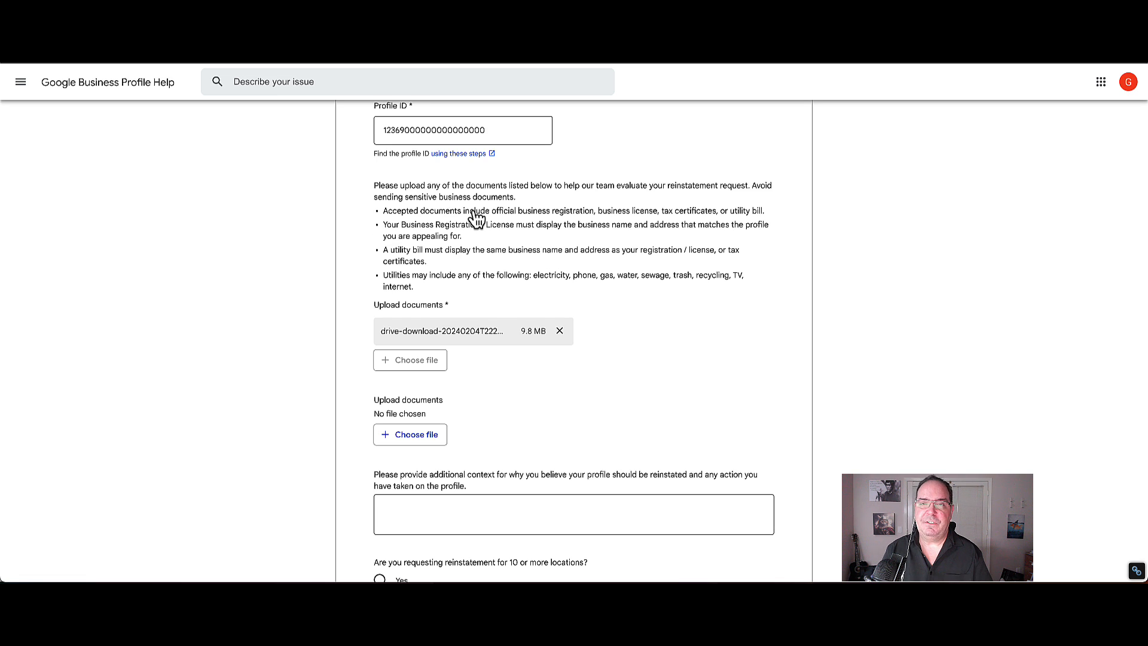
pyautogui.scroll(-3)
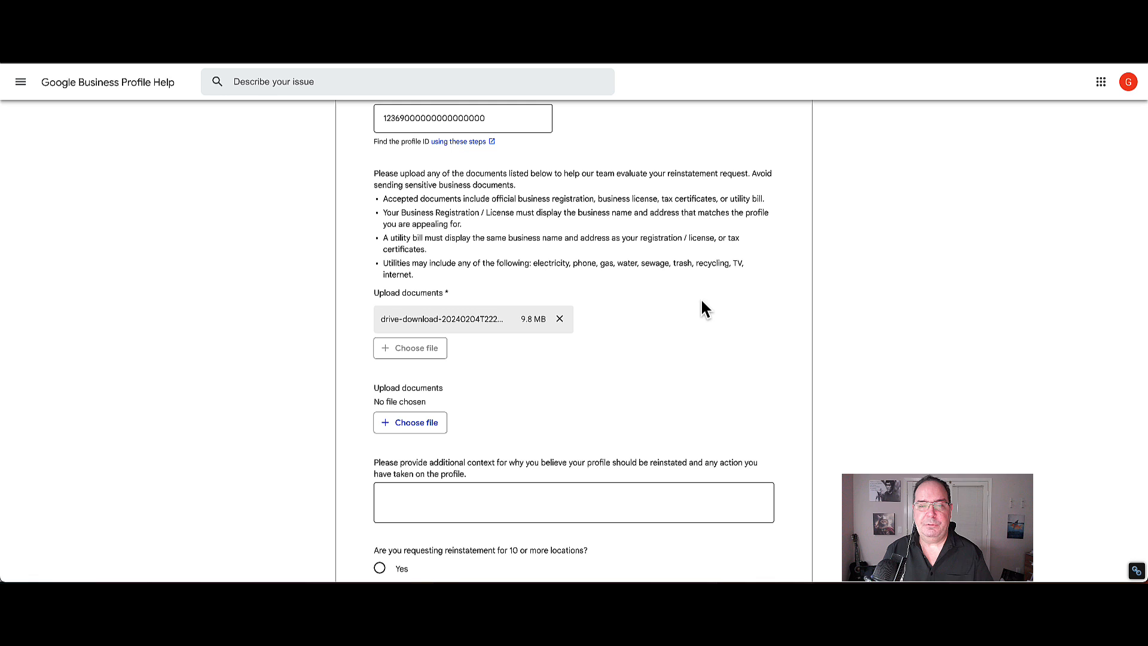
pyautogui.moveTo(700, 290)
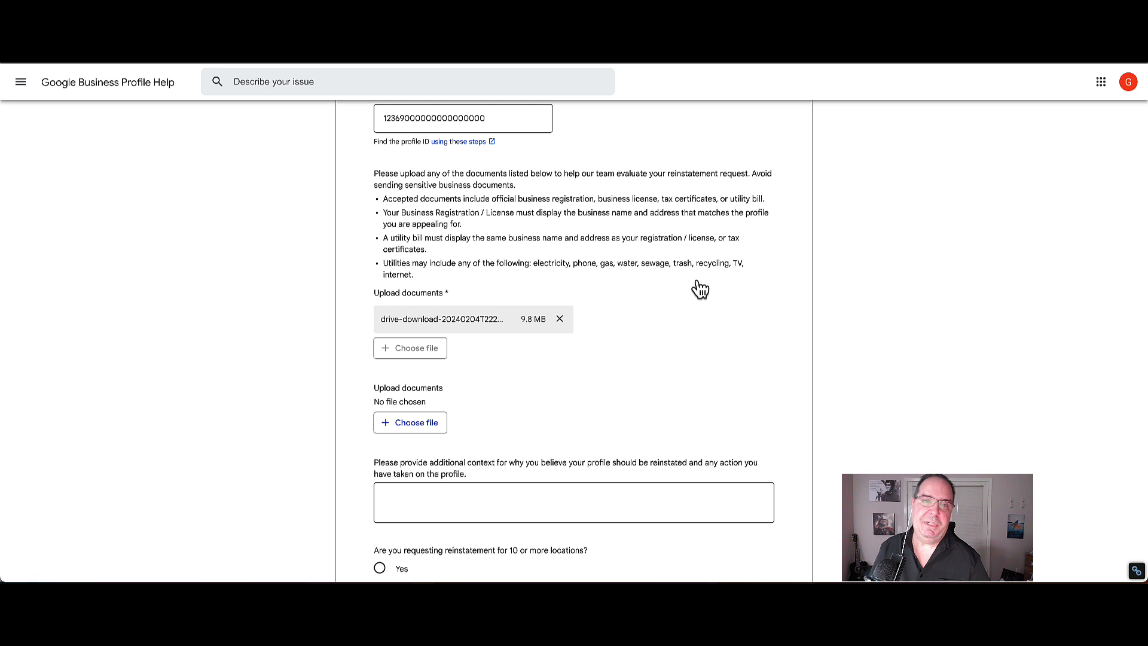
pyautogui.scroll(-3)
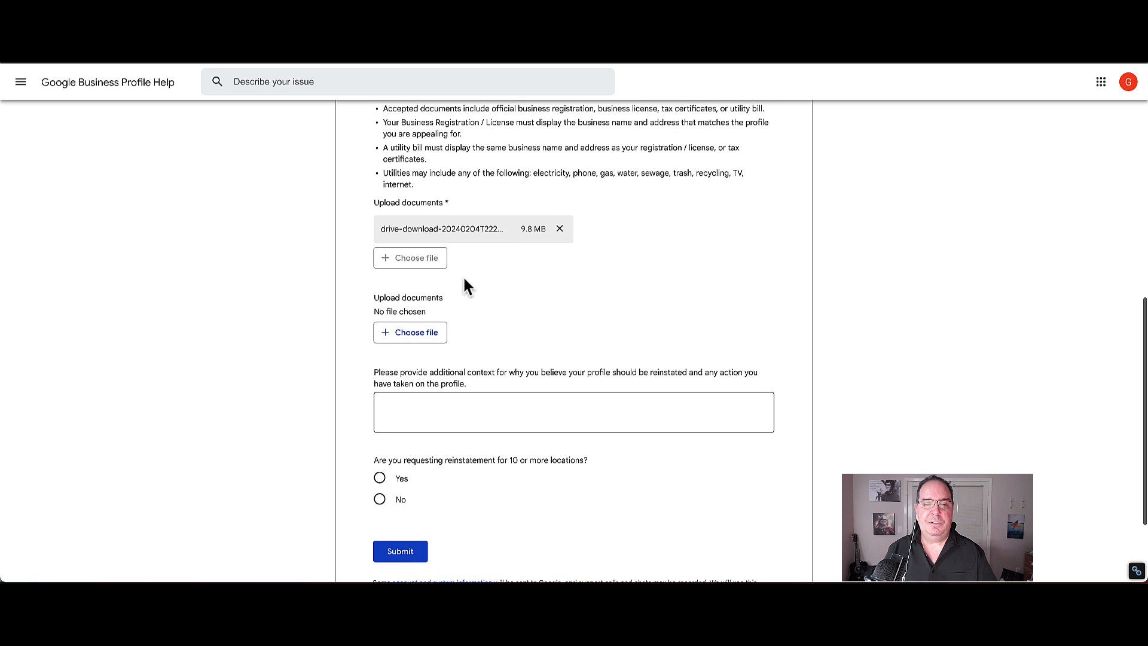
pyautogui.moveTo(410, 333)
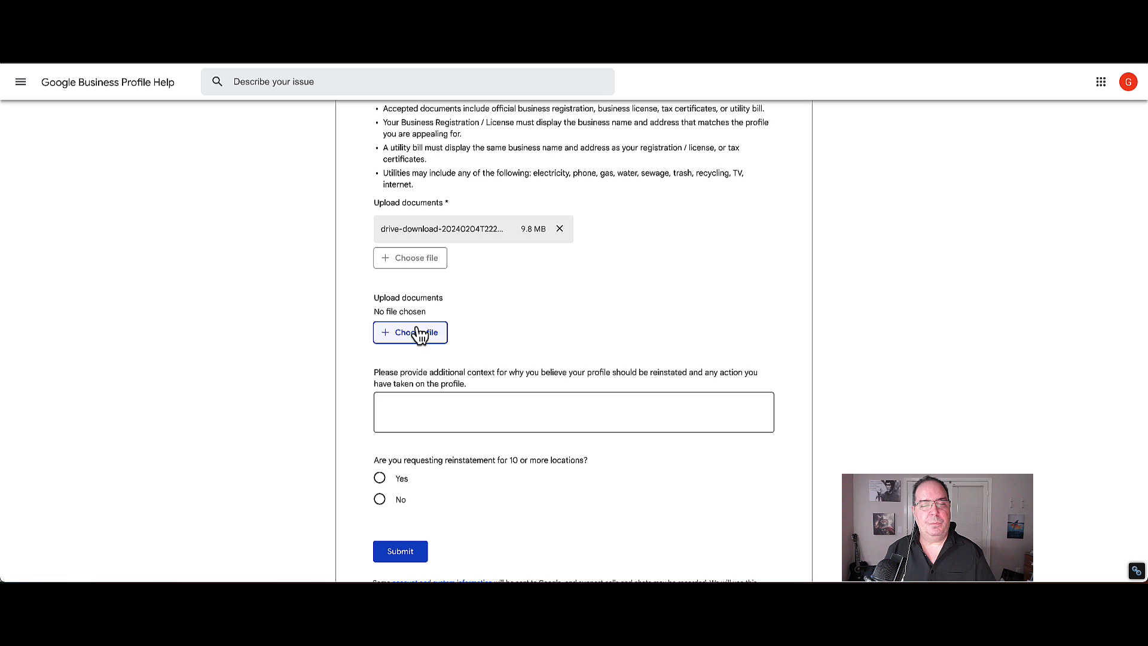
pyautogui.moveTo(510, 292)
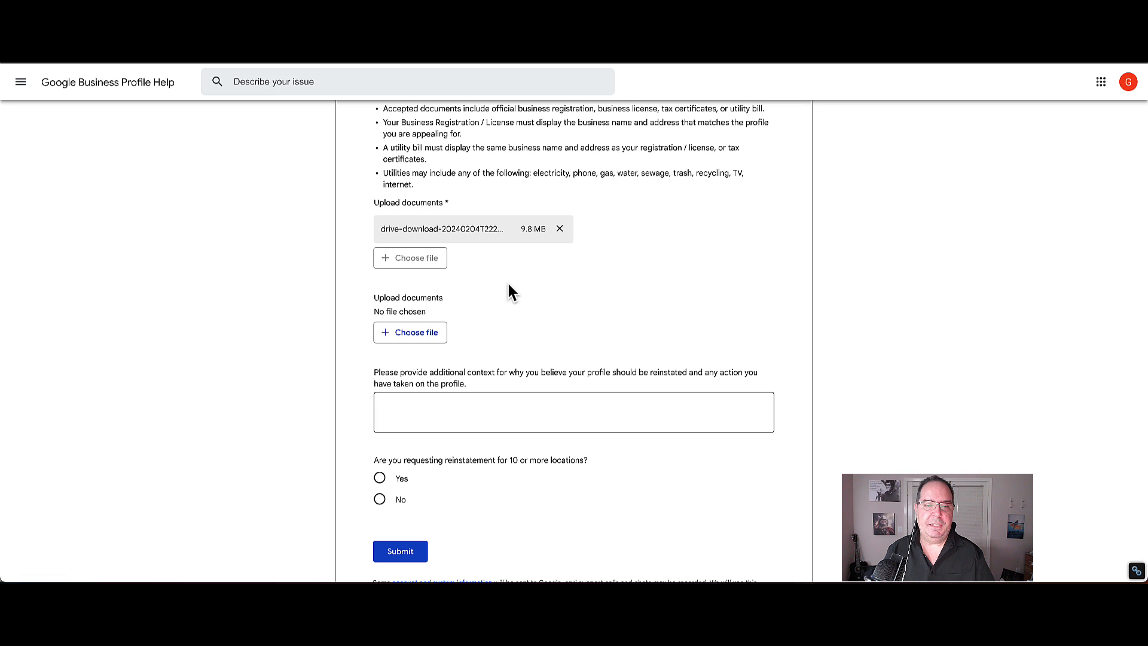
pyautogui.moveTo(532, 245)
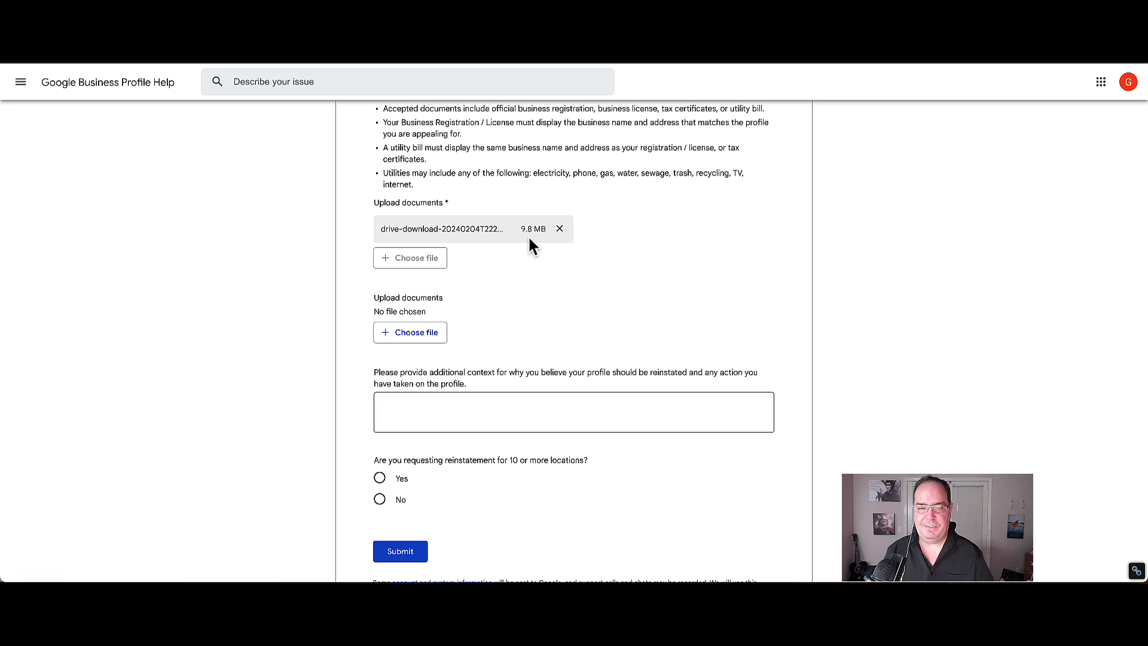
pyautogui.moveTo(682, 314)
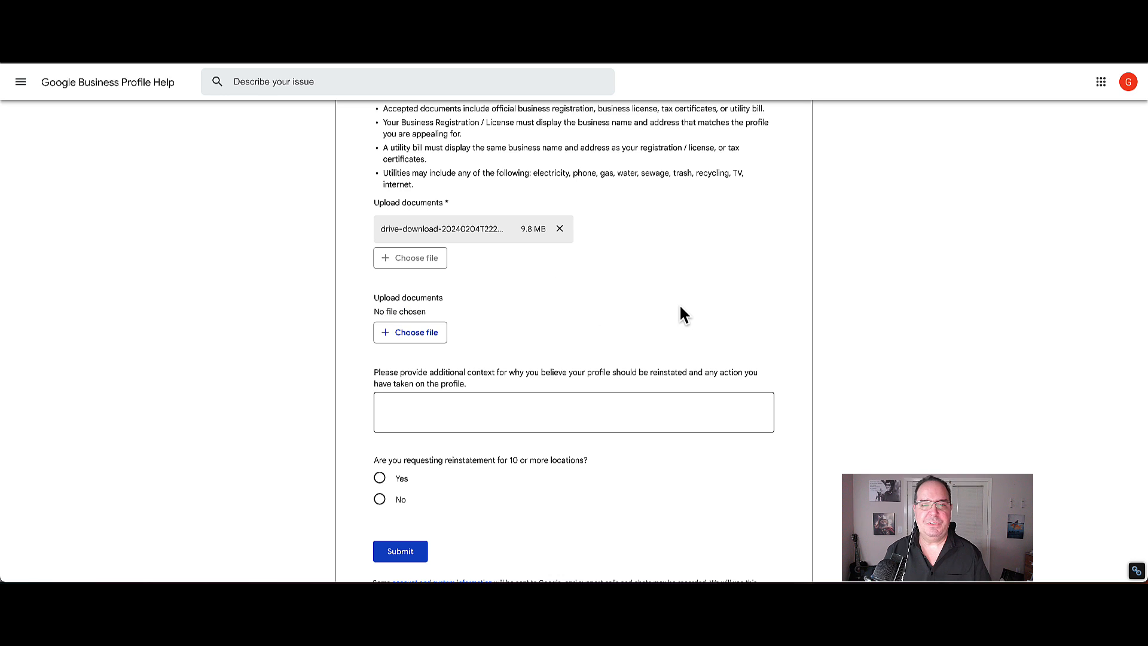
pyautogui.scroll(-3)
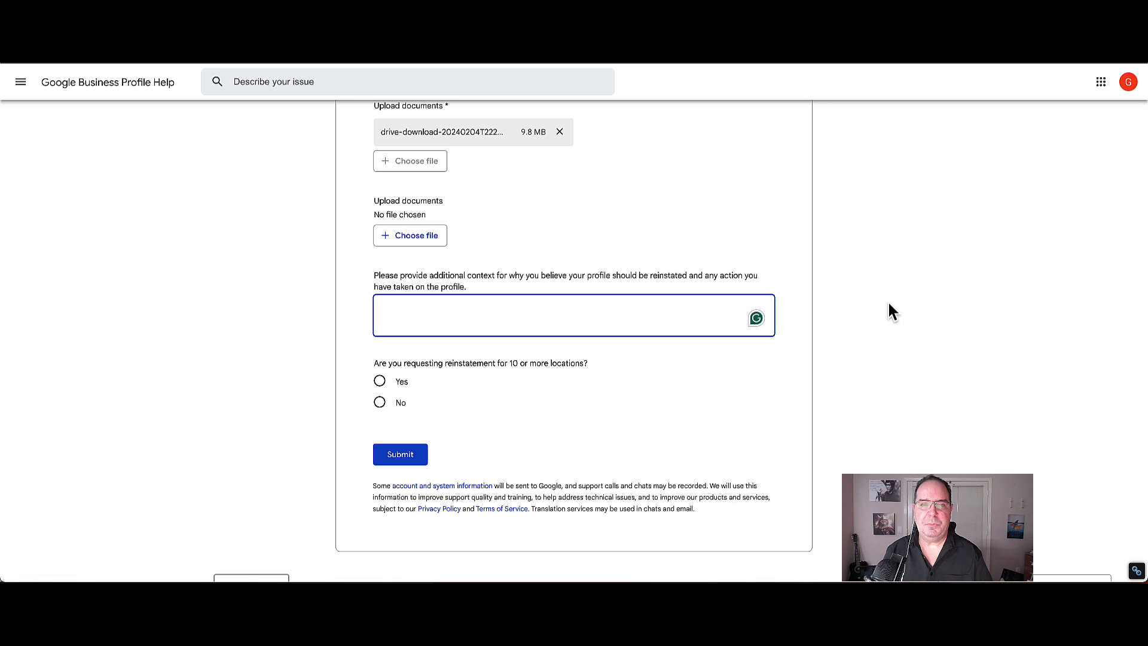
pyautogui.click(573, 315)
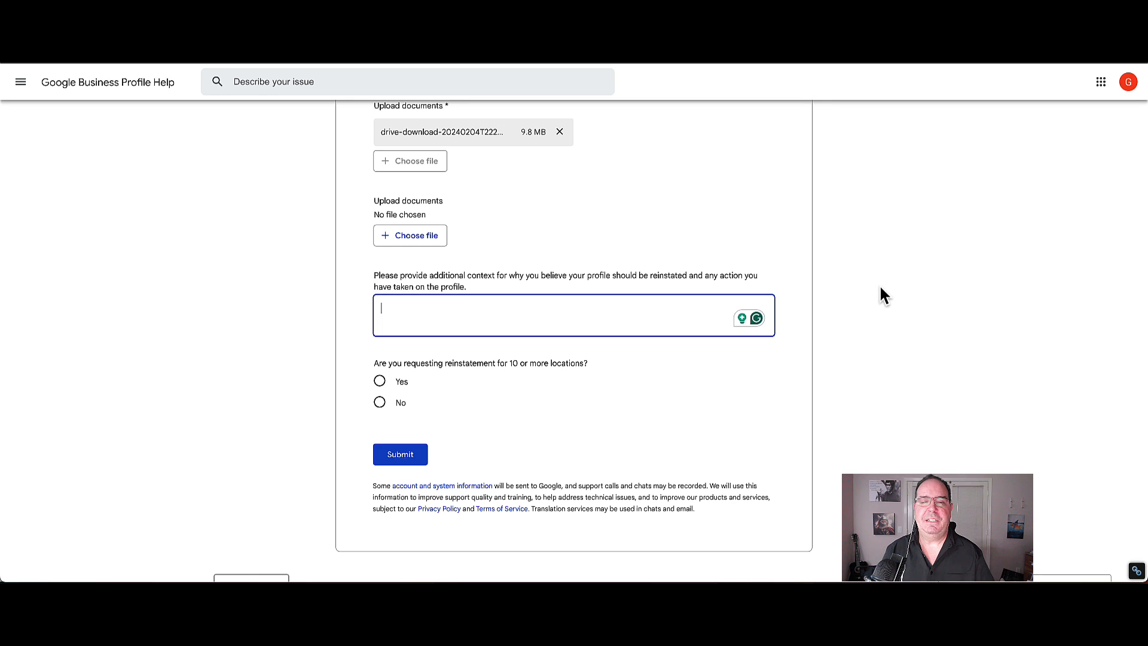
pyautogui.moveTo(407, 396)
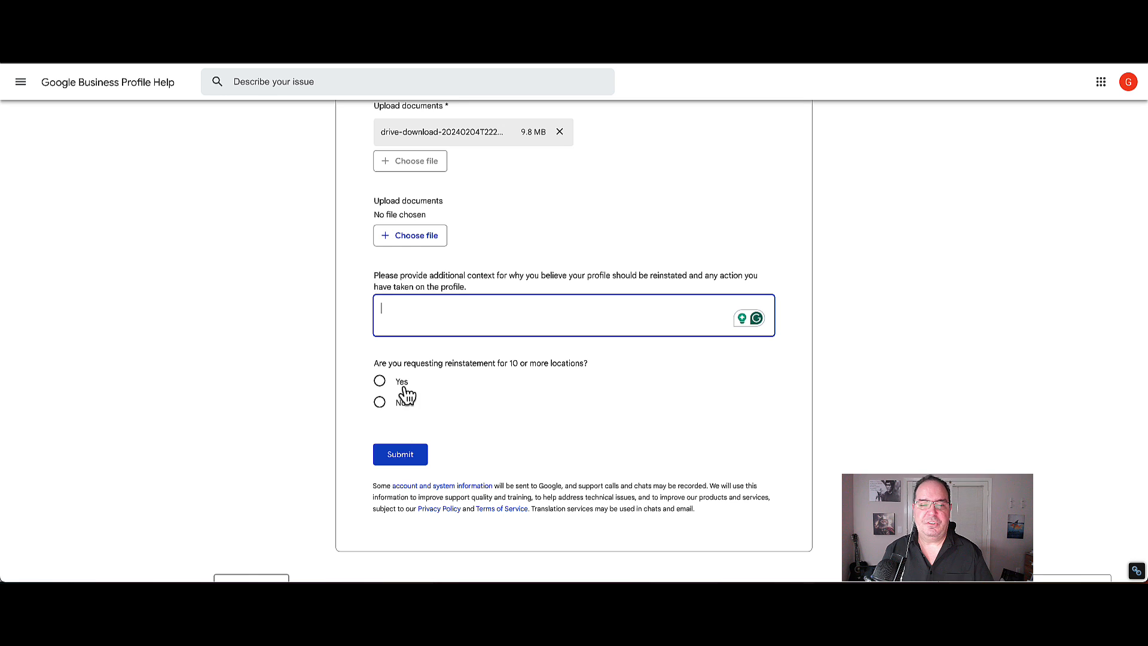
pyautogui.moveTo(468, 471)
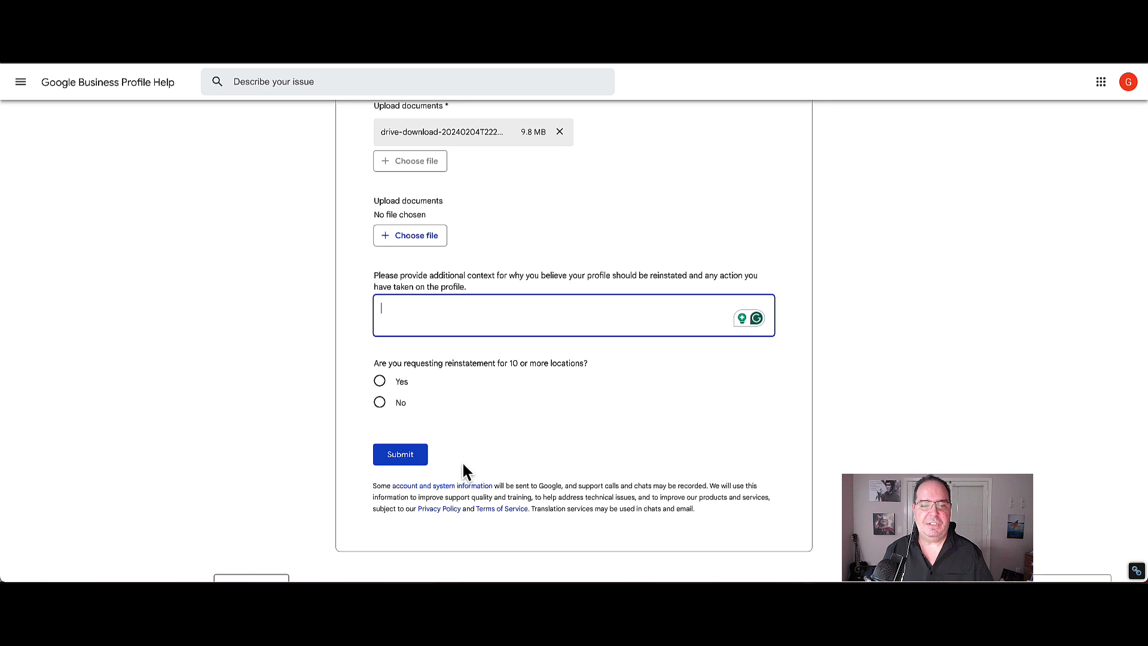
pyautogui.moveTo(993, 223)
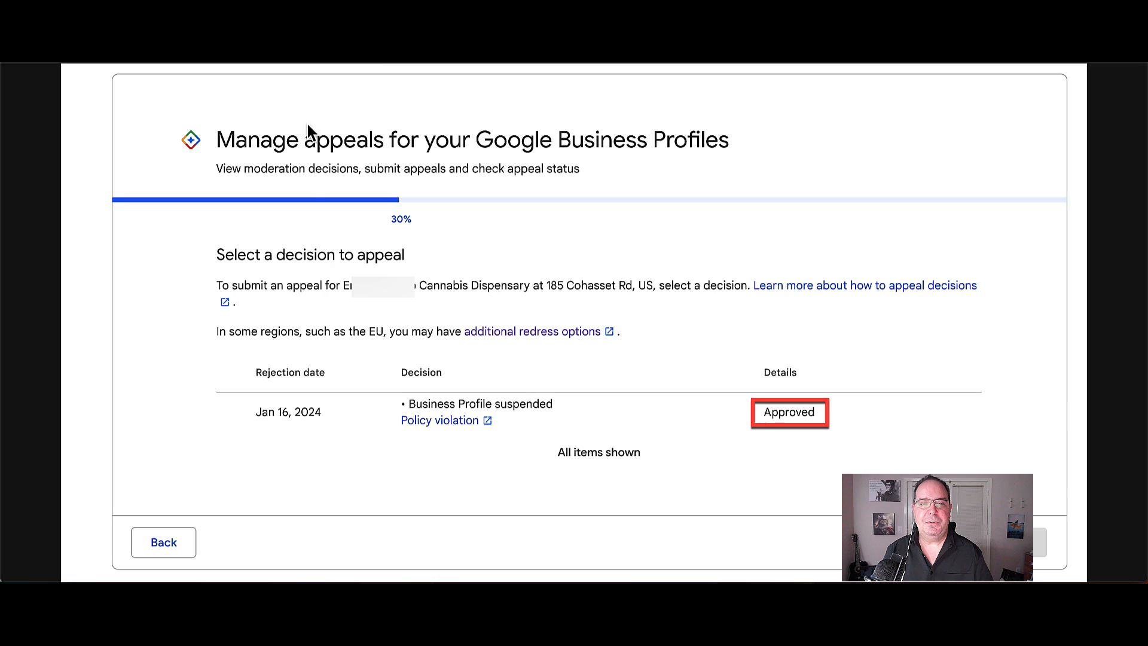
pyautogui.moveTo(504, 243)
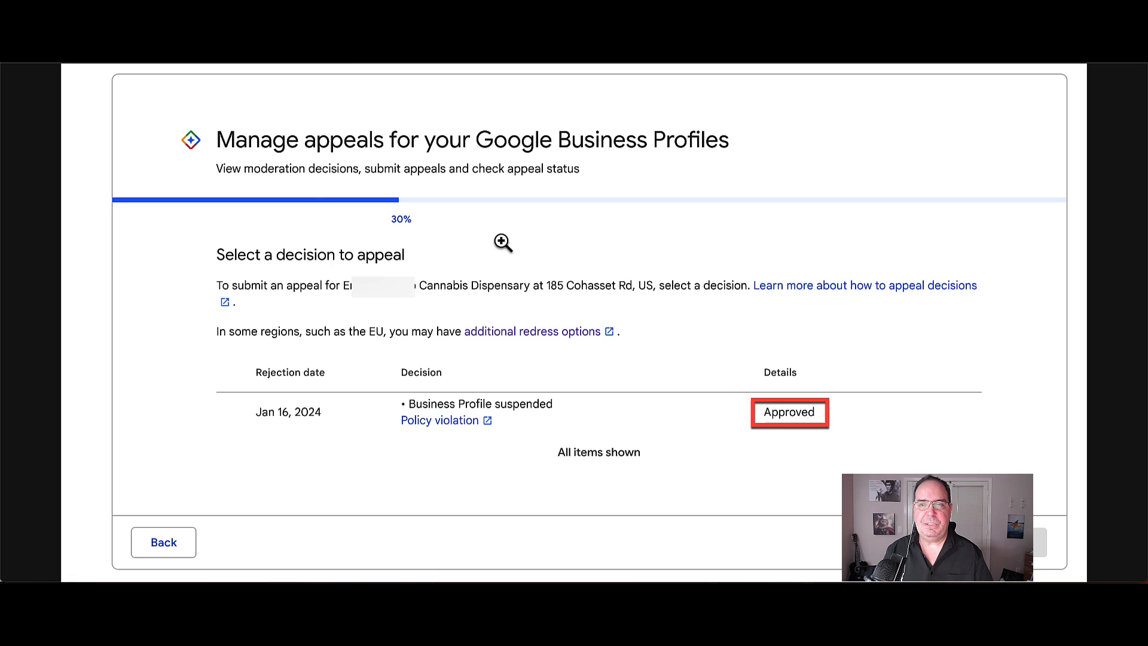
pyautogui.moveTo(525, 232)
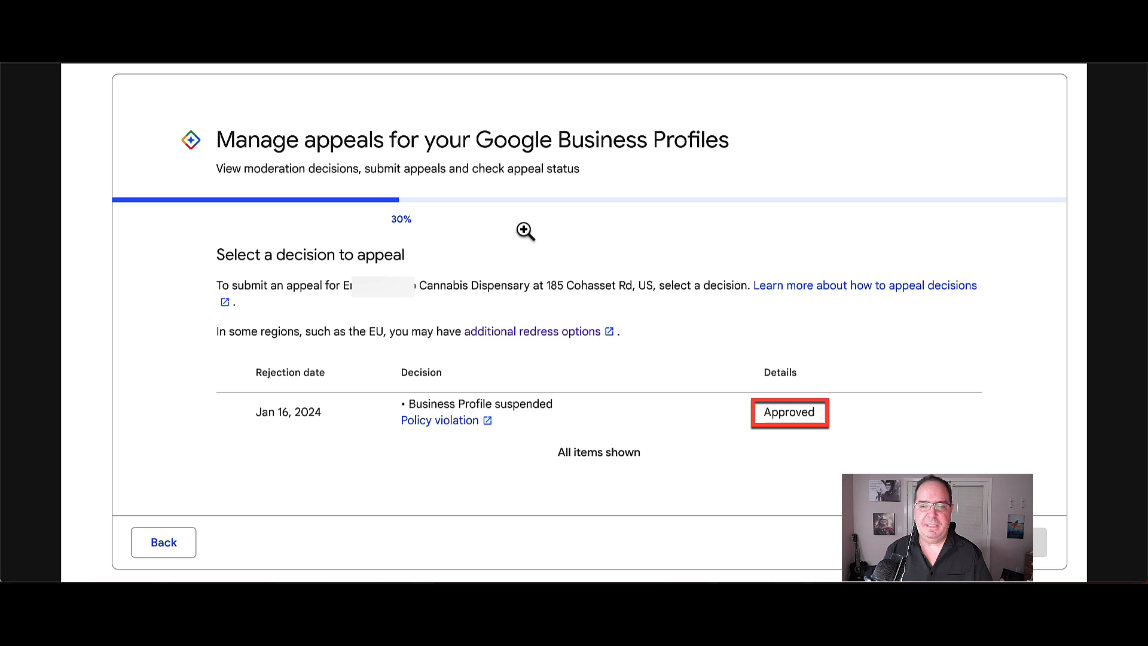